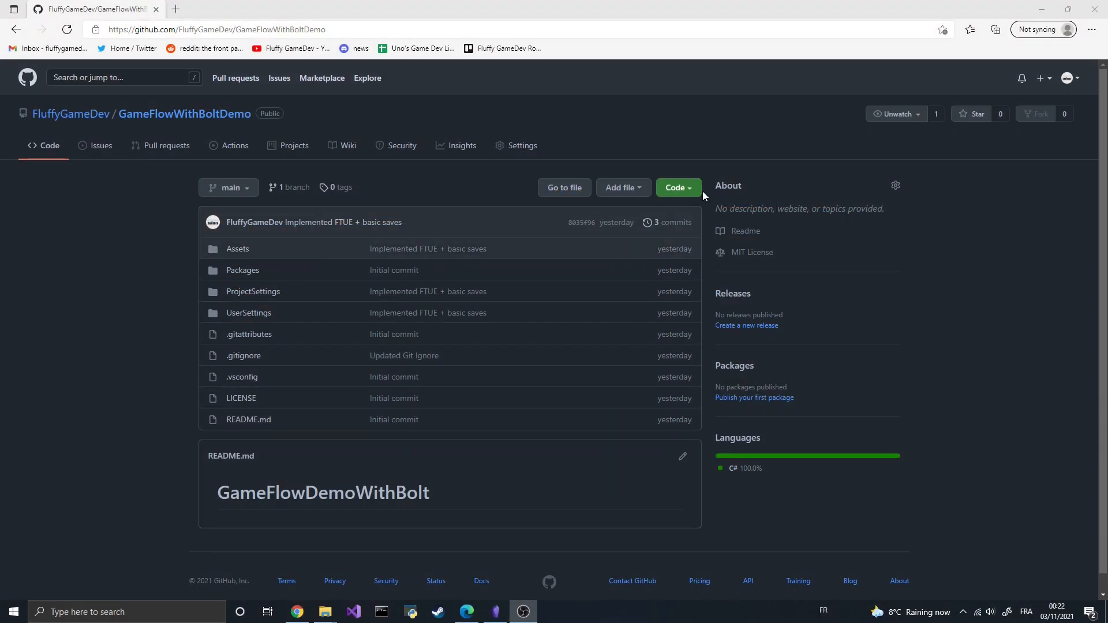
Step: Show the Clone / Download ZIP options for GameFlowWithBoltDemo, then move to the Bolt tutorial video
{"action": "left_click", "coordinate": [677, 187]}
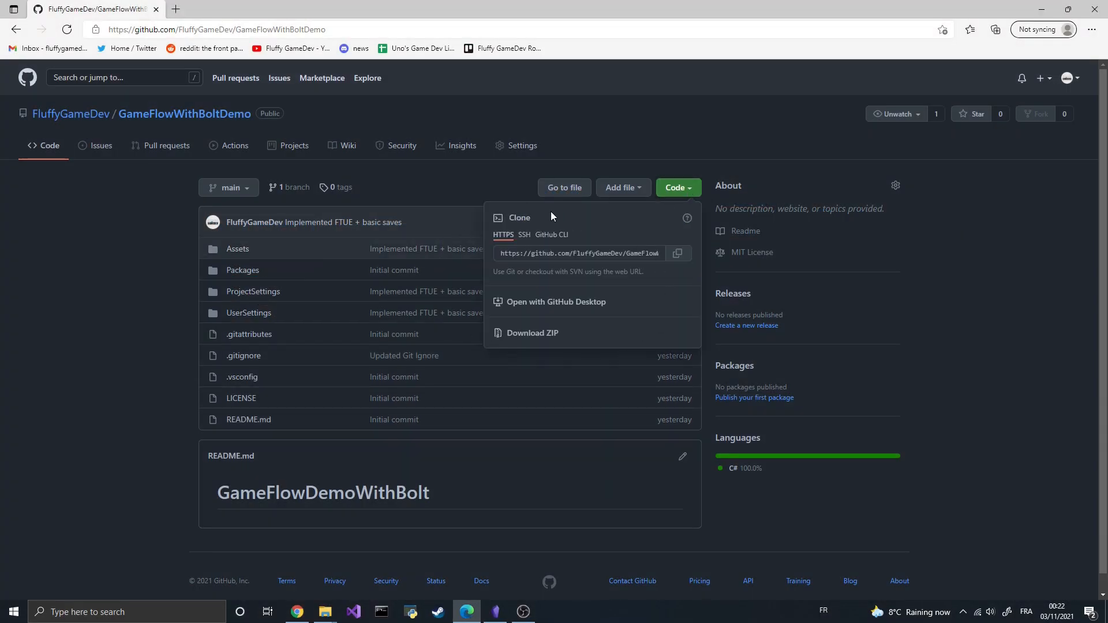
{"action": "mouse_move", "coordinate": [699, 295]}
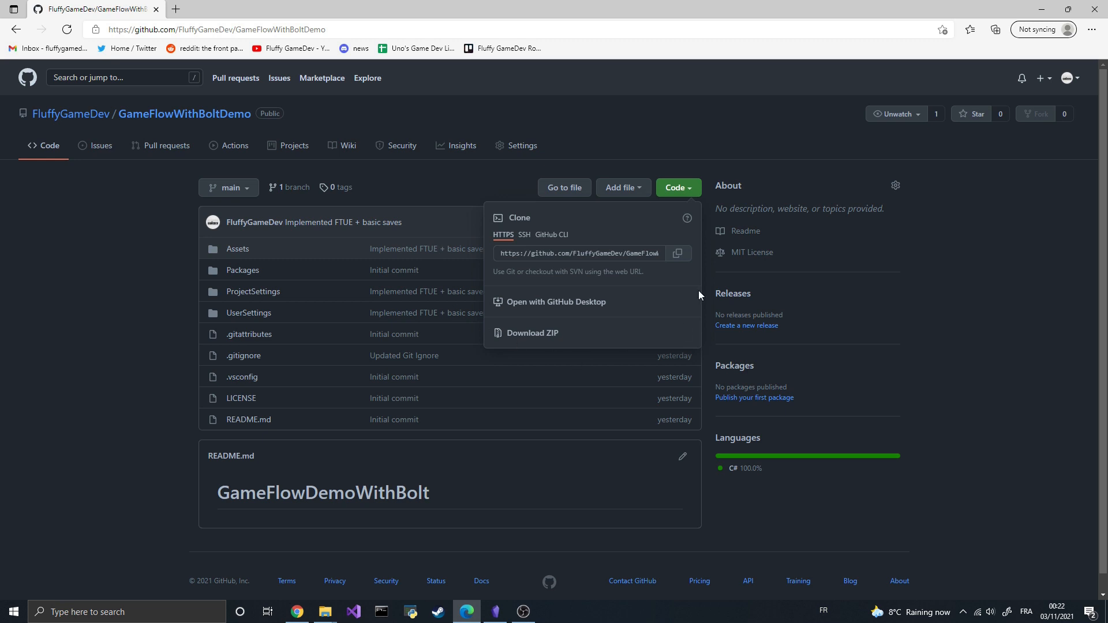
{"action": "mouse_move", "coordinate": [569, 387]}
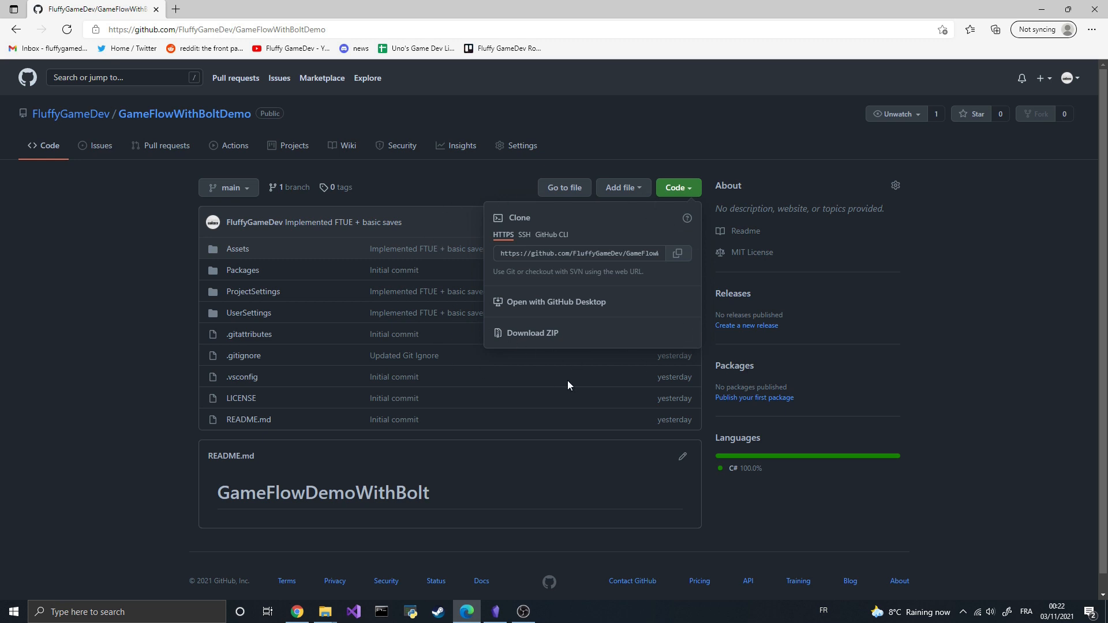
{"action": "left_click", "coordinate": [415, 48]}
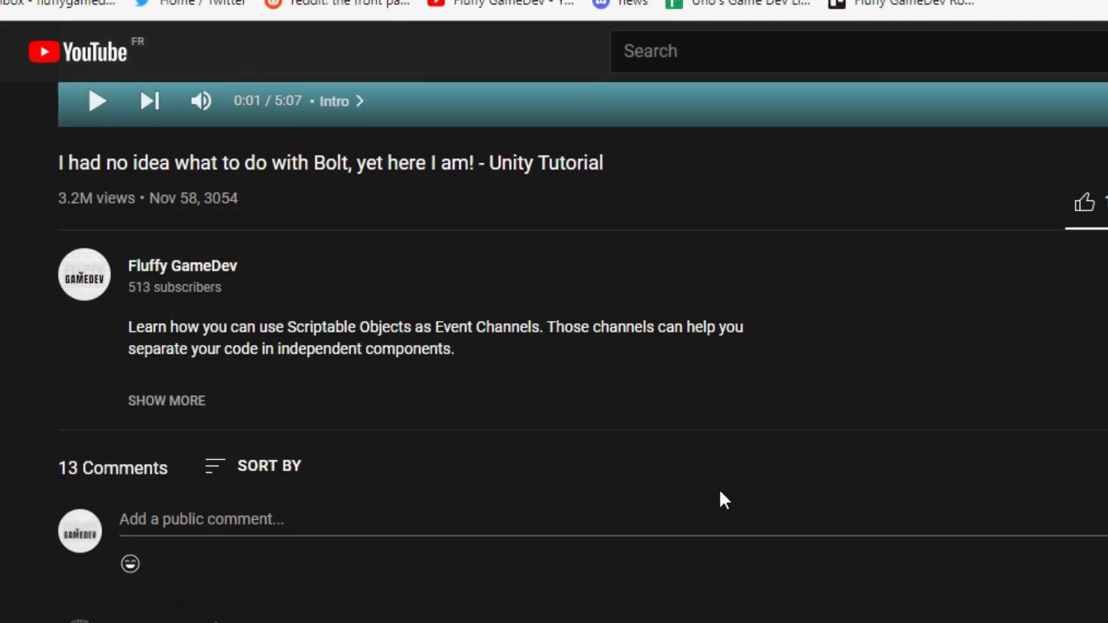
Step: Draft the comment 'OMG! I need a tutorial on something !!!' under the video
{"action": "type", "text": "OMG!"}
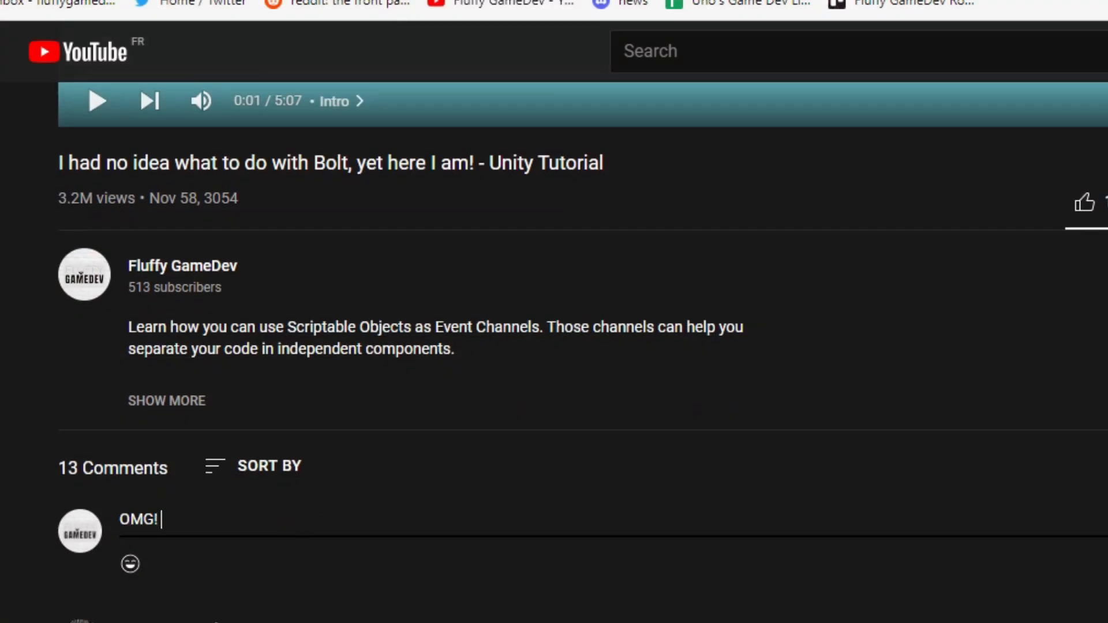
{"action": "type", "text": "I need a tutorial"}
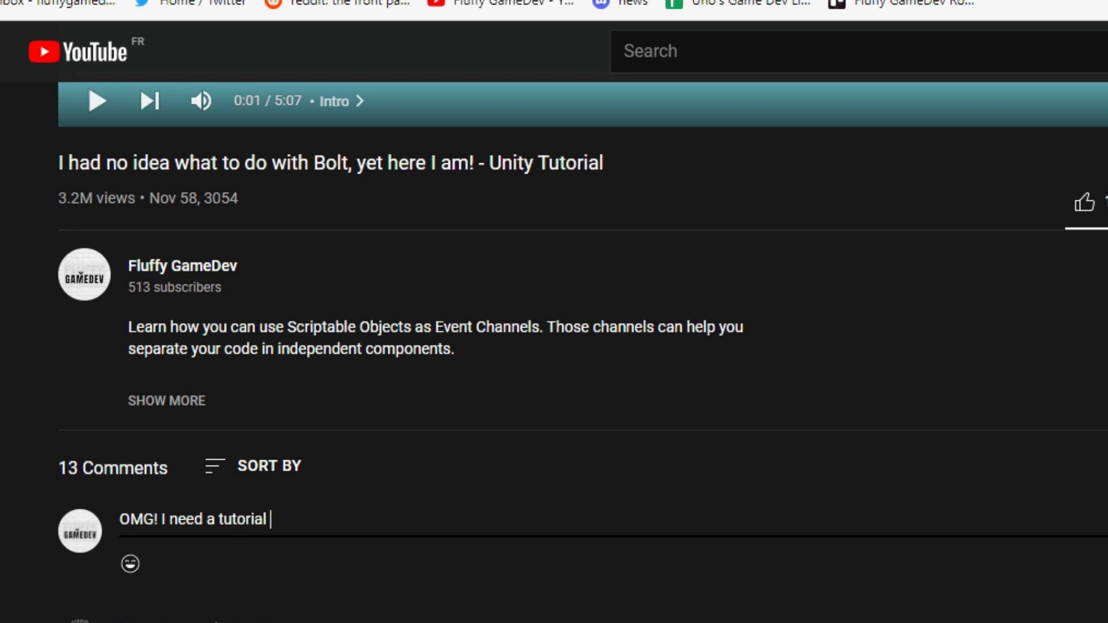
{"action": "type", "text": "on something !!!"}
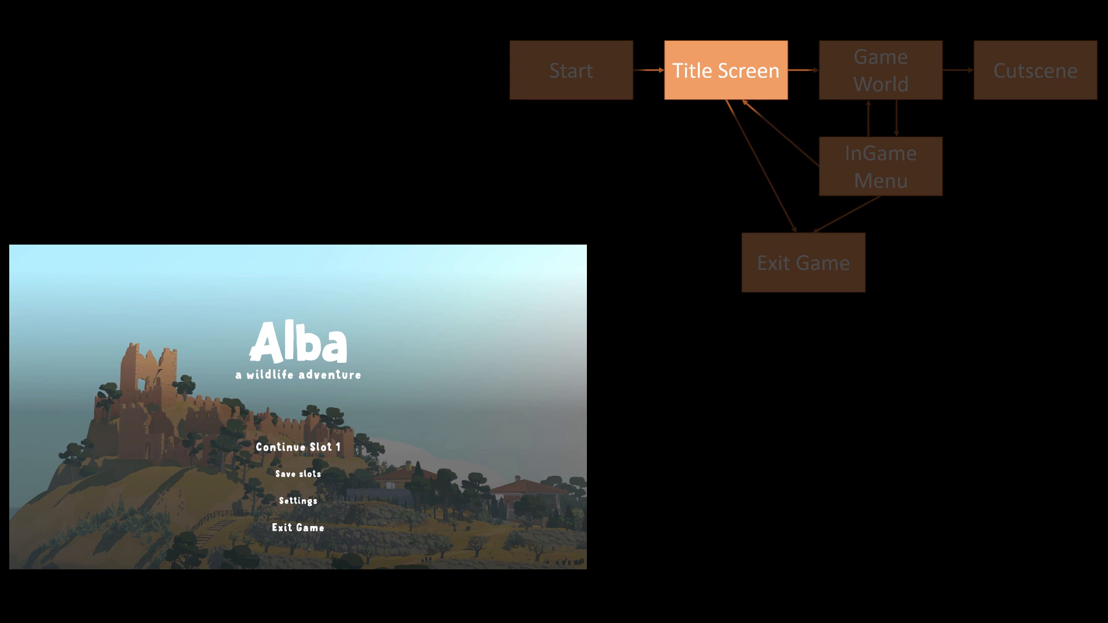
Step: Advance the Alba flow diagram slides so Cutscene and InGame Menu highlight in turn
{"action": "left_click", "coordinate": [296, 447]}
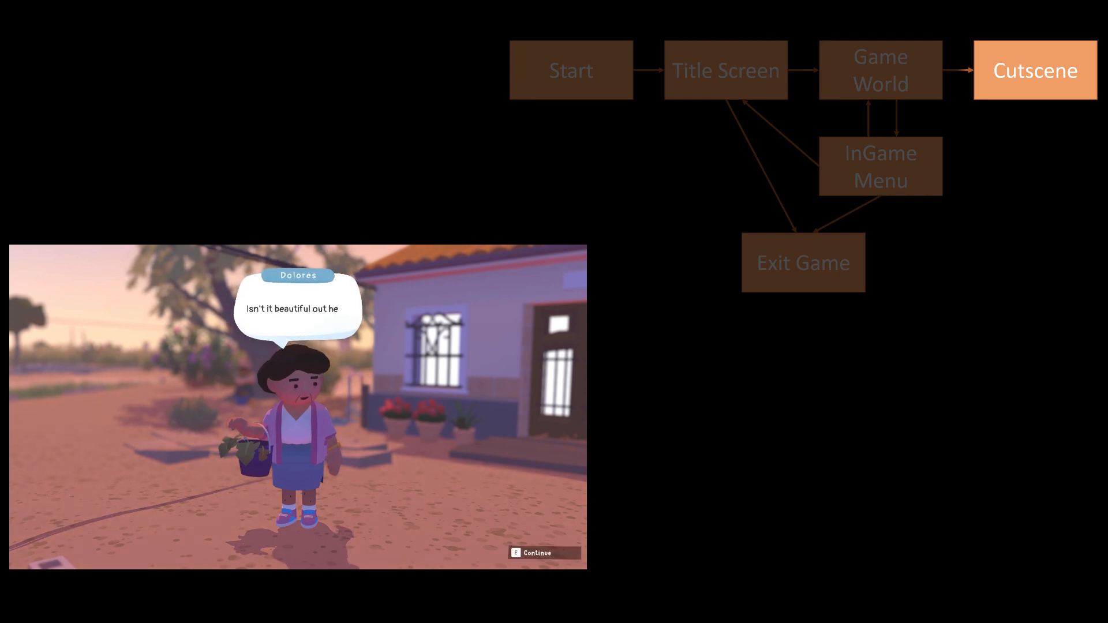
{"action": "key", "text": "e"}
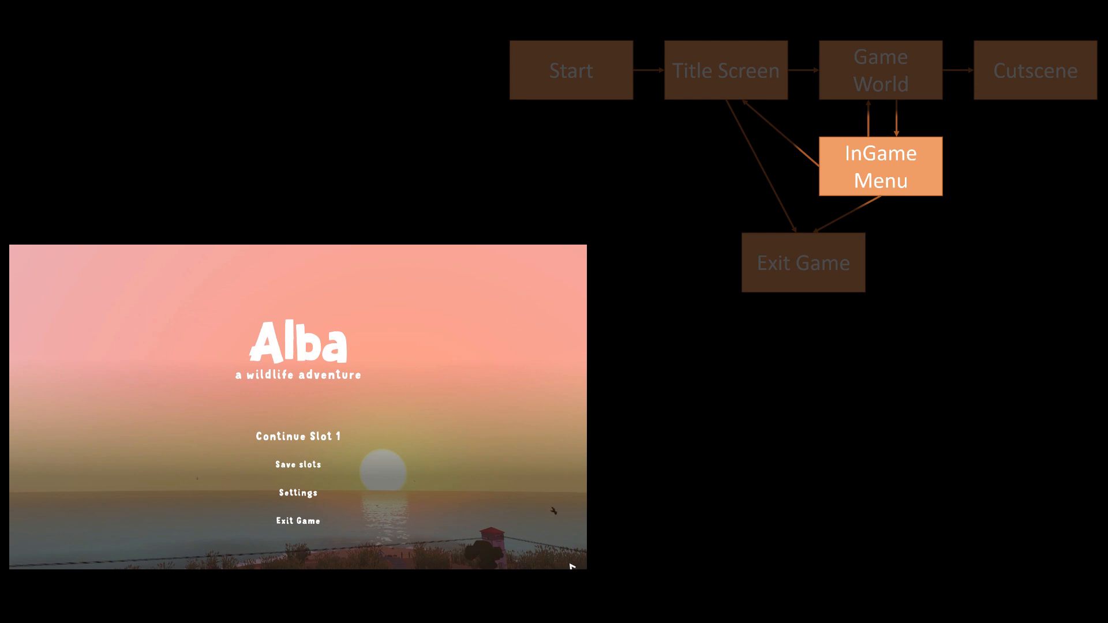
{"action": "mouse_move", "coordinate": [289, 510]}
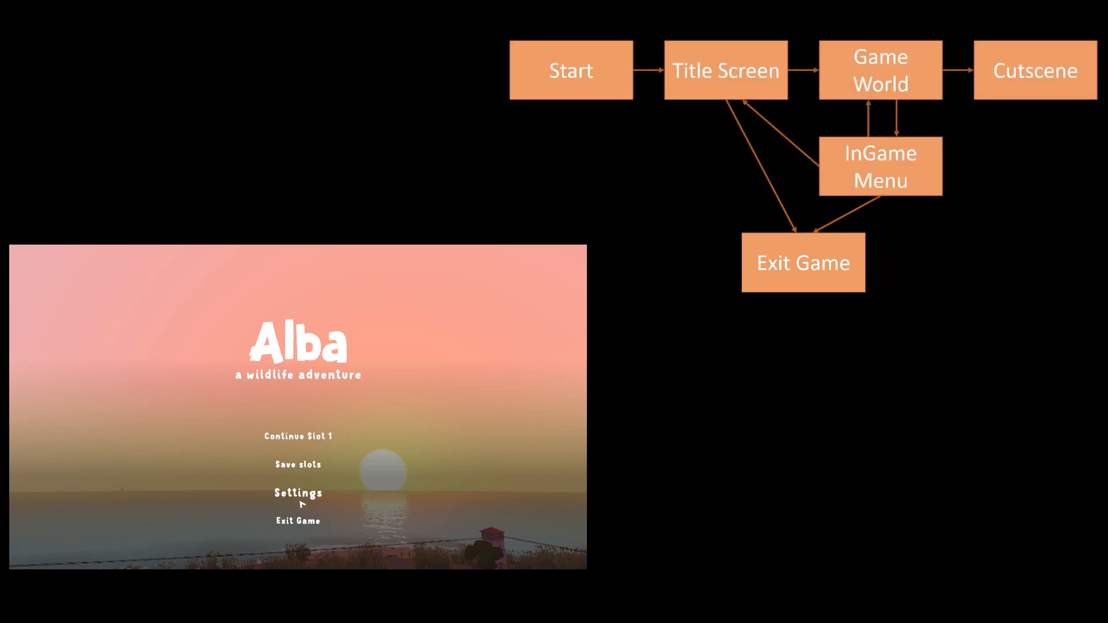
{"action": "mouse_move", "coordinate": [298, 520]}
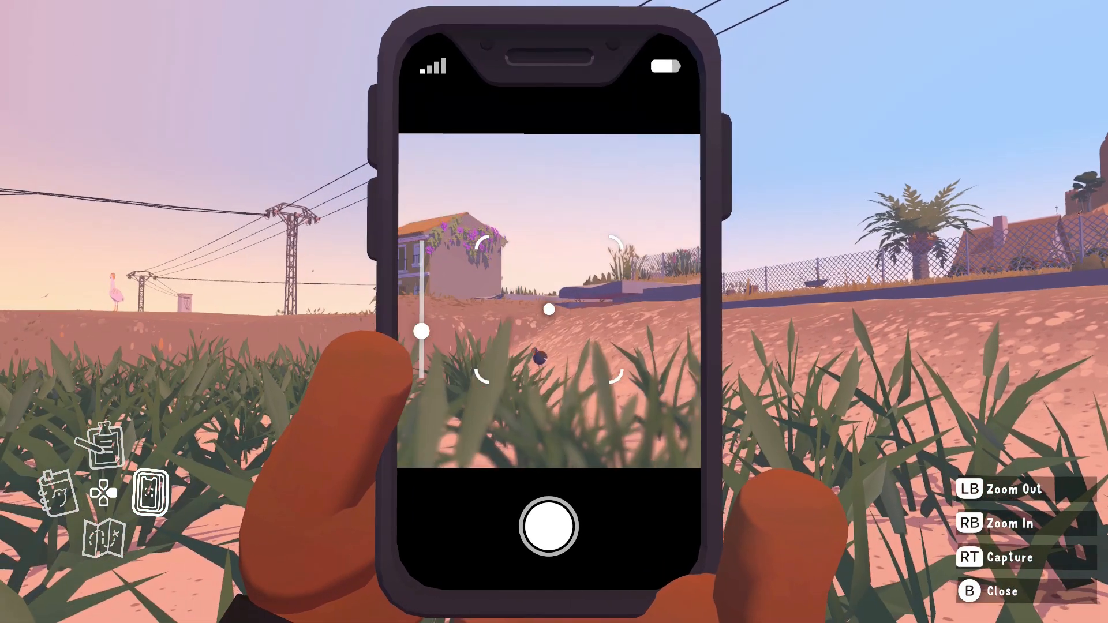
{"action": "key", "text": "b"}
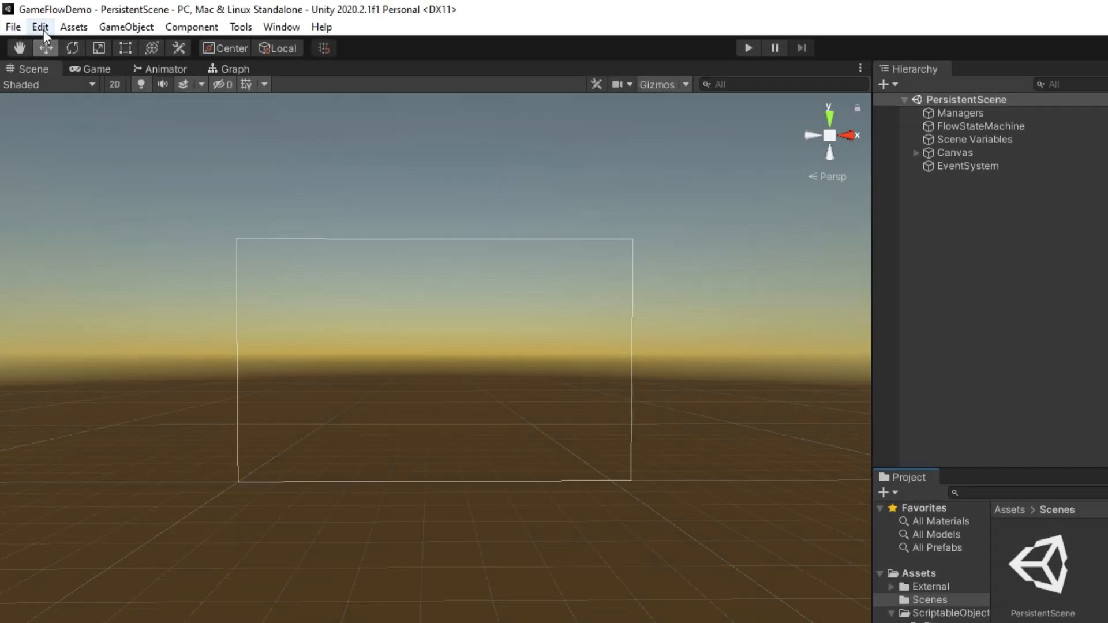
Step: Review the Player project settings, then load the TitleScreenWorld and GameWorld scenes
{"action": "left_click", "coordinate": [39, 27]}
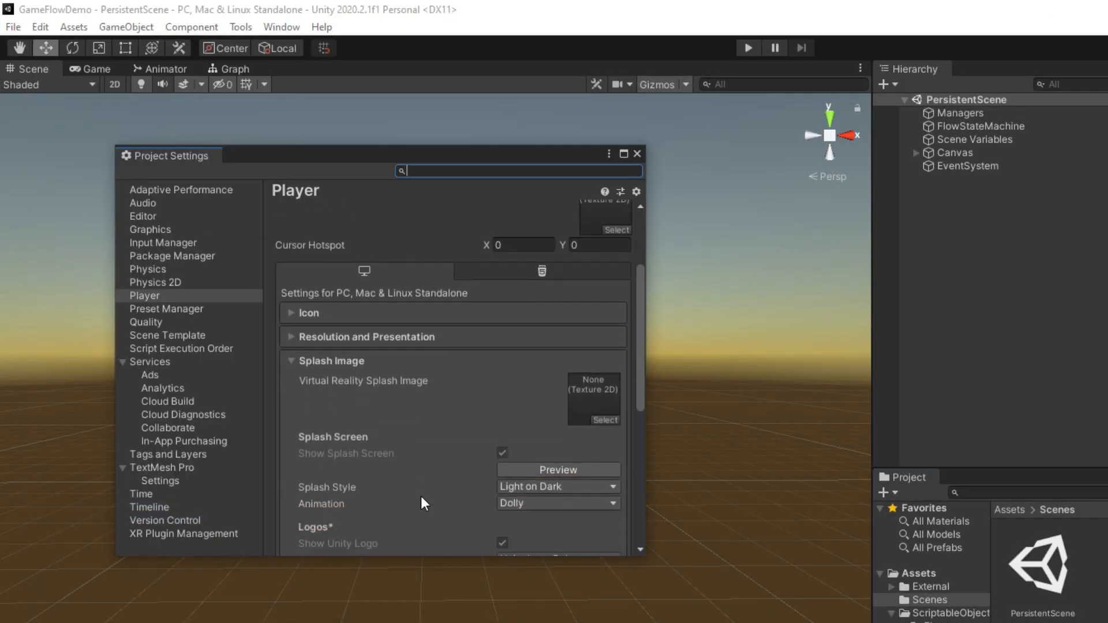
{"action": "scroll", "scroll_direction": "down", "scroll_amount": 3}
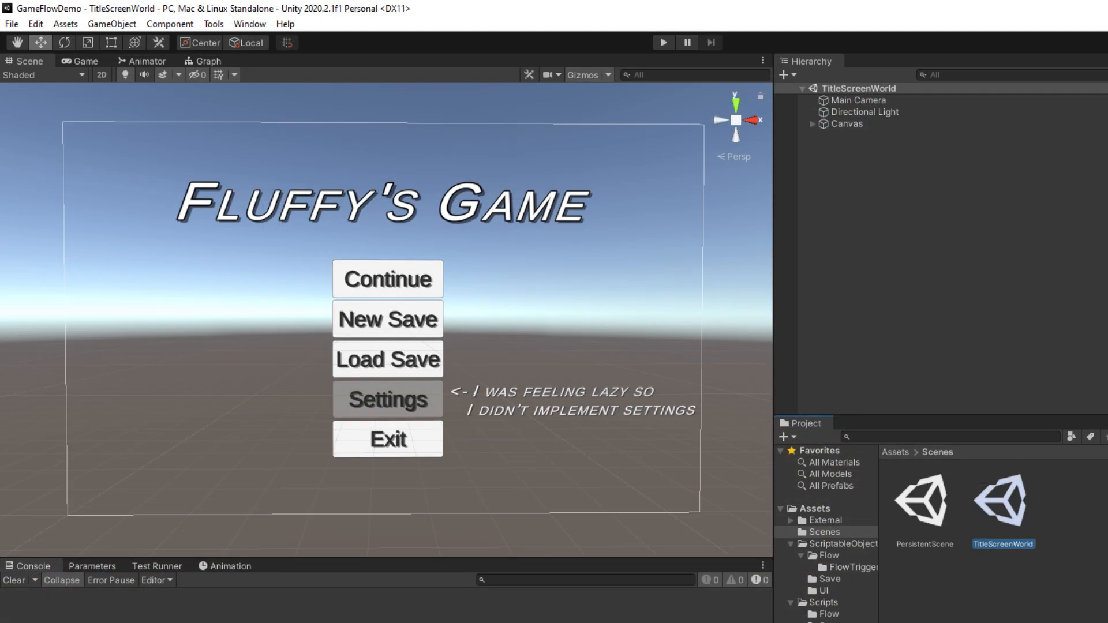
{"action": "double_click", "coordinate": [907, 494]}
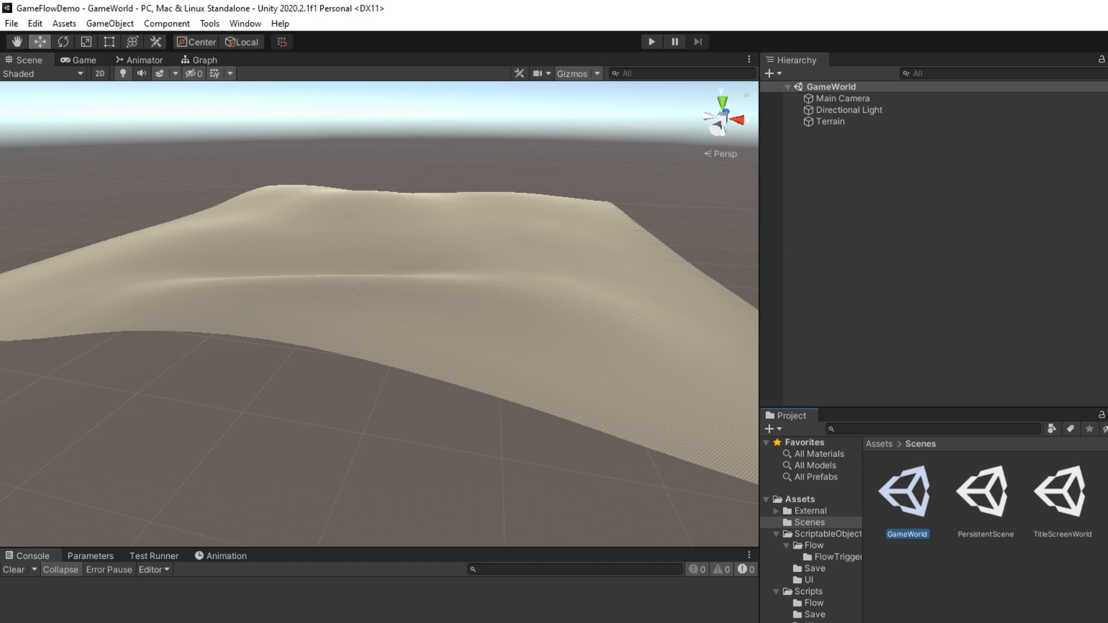
{"action": "double_click", "coordinate": [966, 478]}
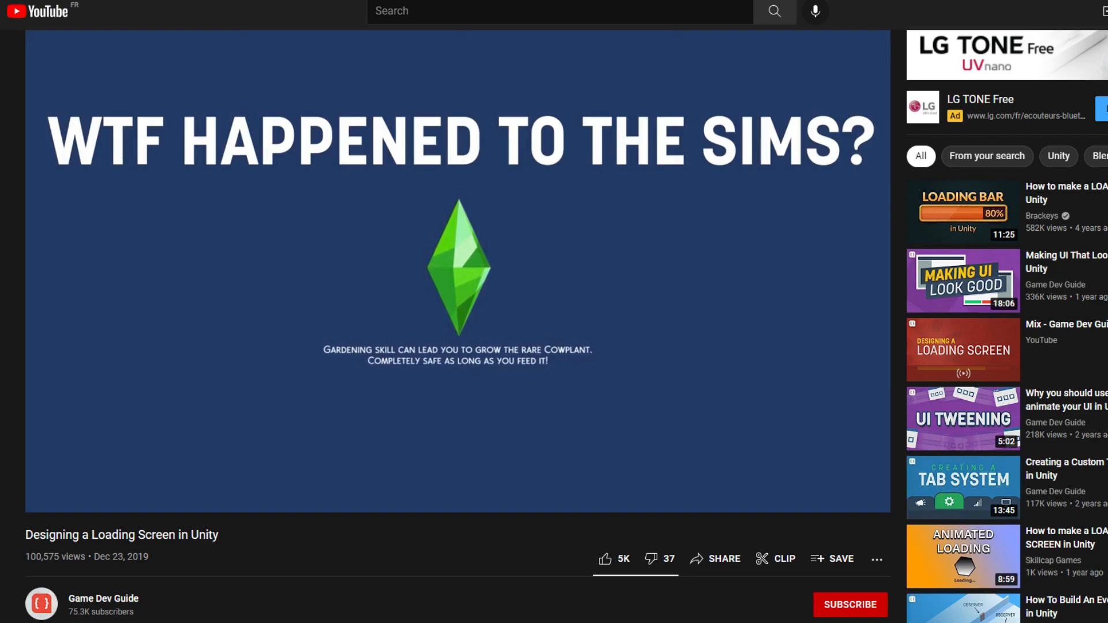
Step: Create a transition out of the Startup state and arrange it in the state graph
{"action": "right_click", "coordinate": [435, 315]}
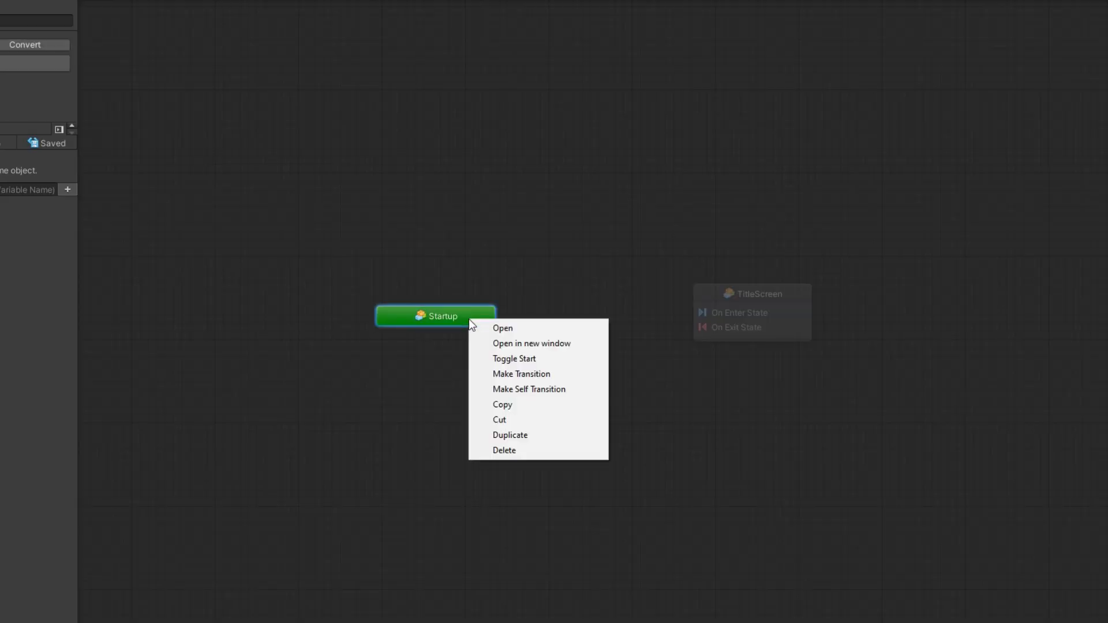
{"action": "left_click", "coordinate": [521, 374]}
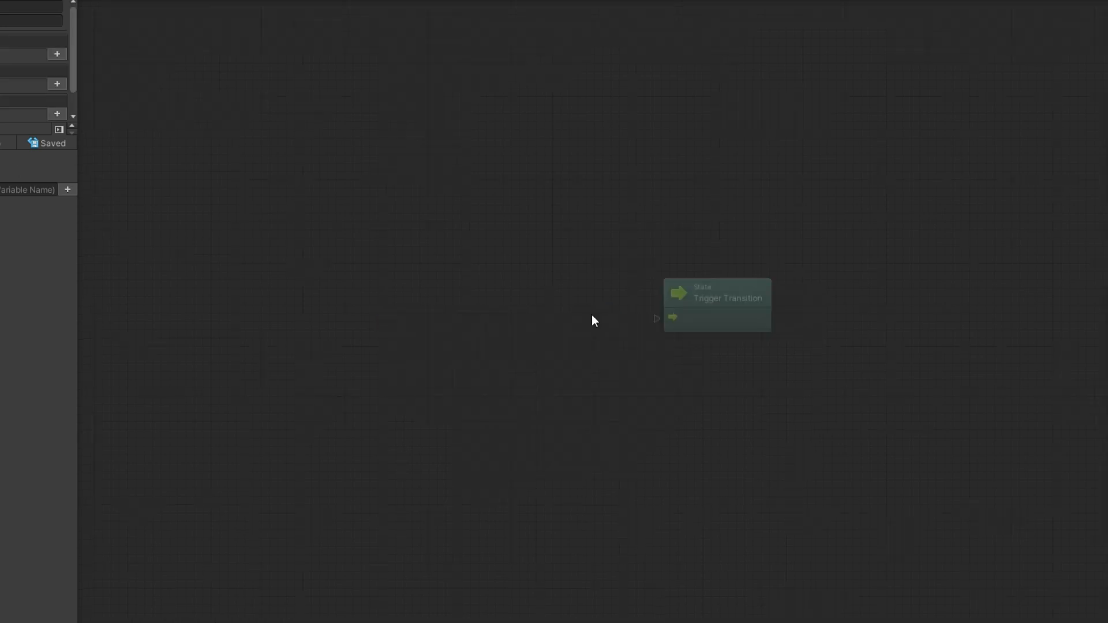
{"action": "left_click_drag", "start_coordinate": [716, 304], "coordinate": [677, 289]}
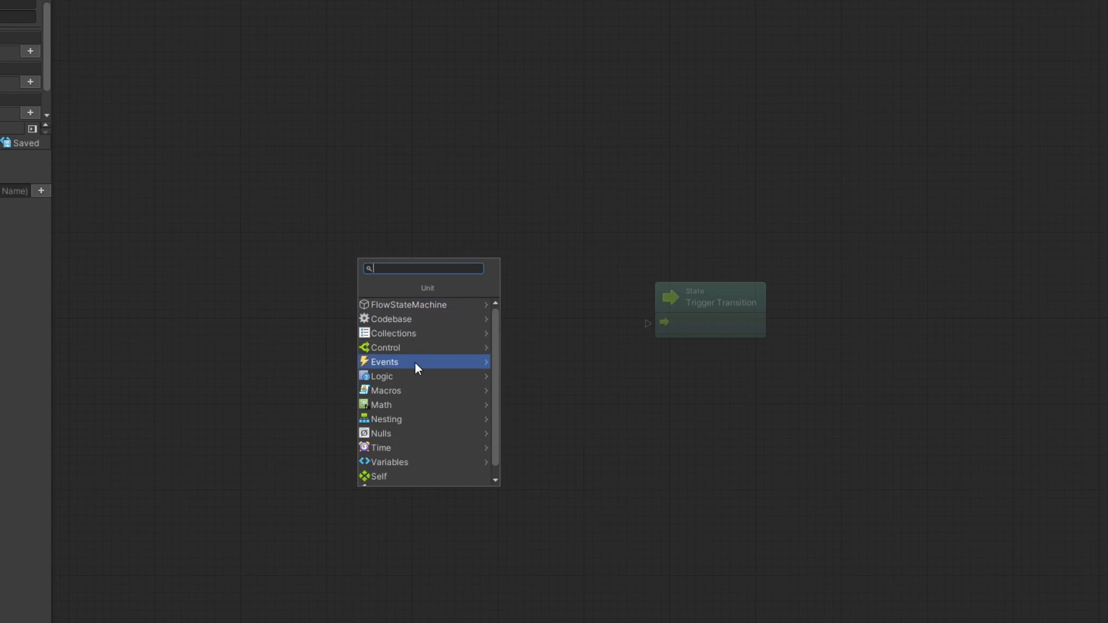
Step: Add an Events > Input On Button Click unit in the transition graph and link it to the transition trigger
{"action": "left_click", "coordinate": [384, 362]}
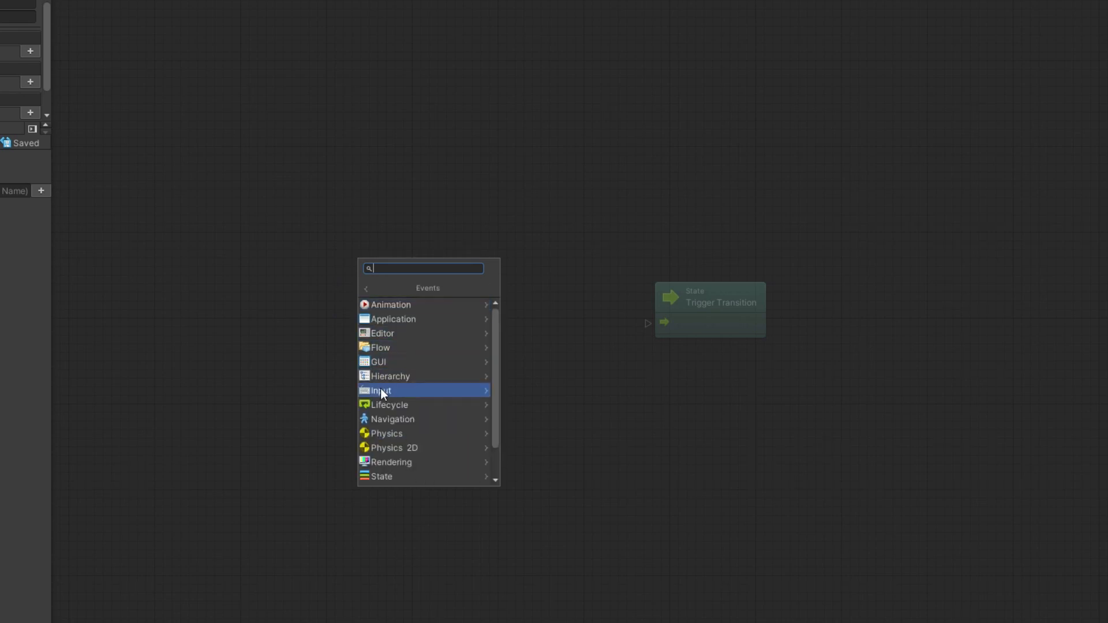
{"action": "left_click", "coordinate": [381, 391]}
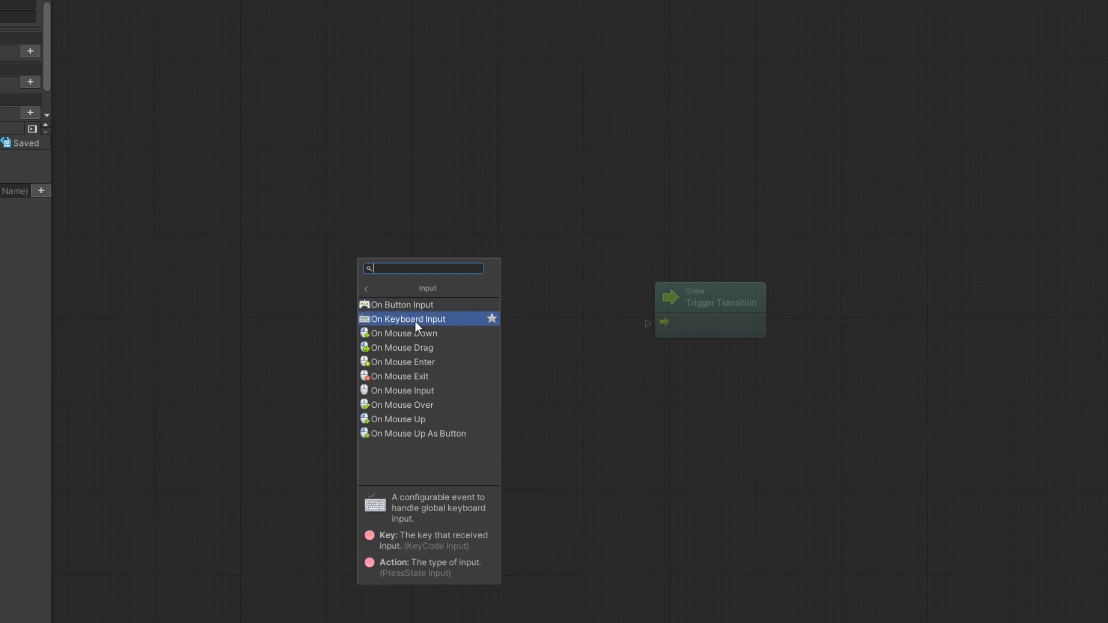
{"action": "left_click", "coordinate": [406, 319]}
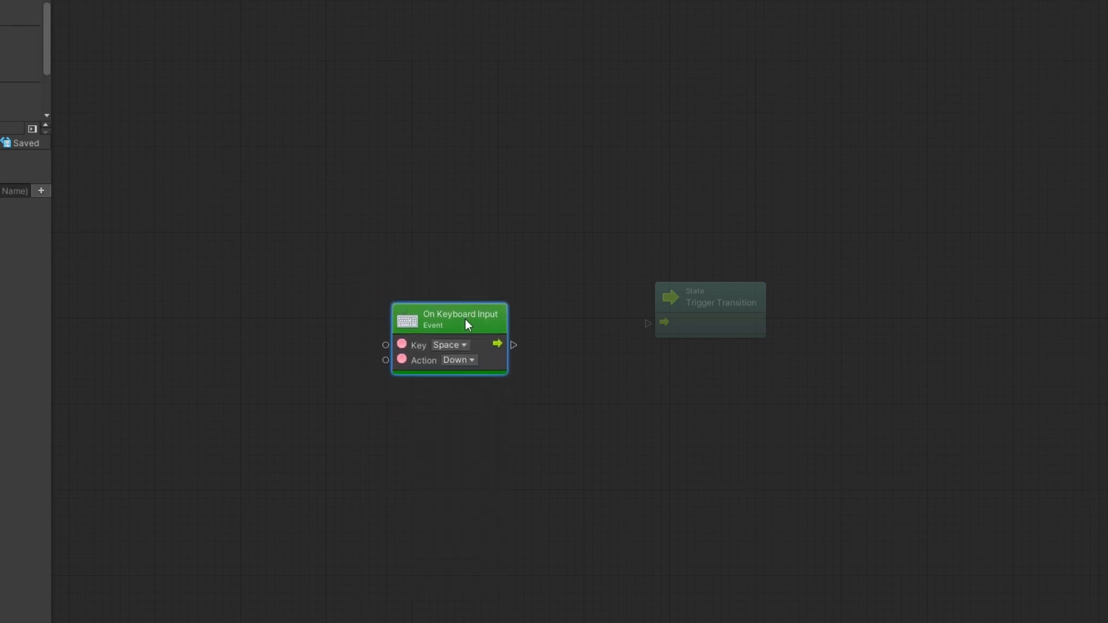
{"action": "left_click", "coordinate": [450, 345]}
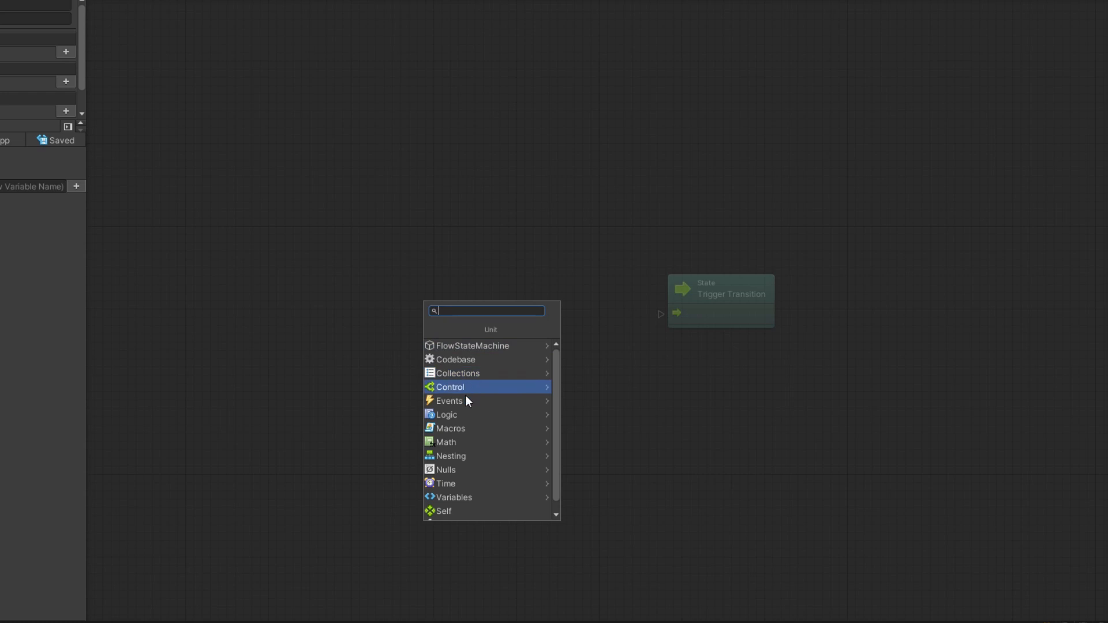
{"action": "left_click", "coordinate": [450, 400]}
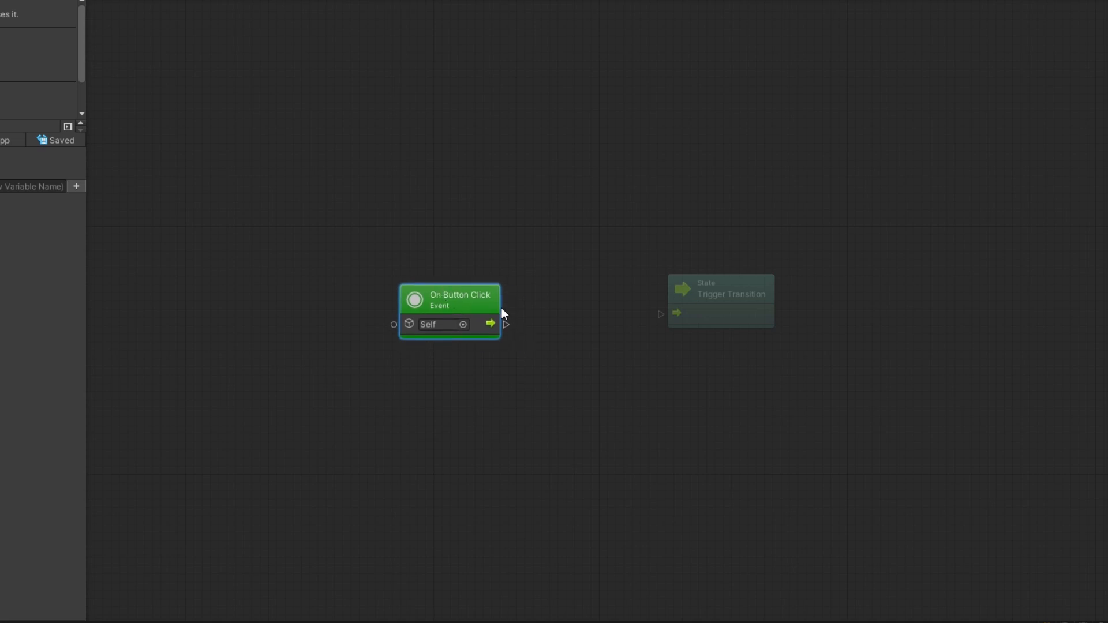
{"action": "left_click_drag", "start_coordinate": [490, 324], "coordinate": [659, 313]}
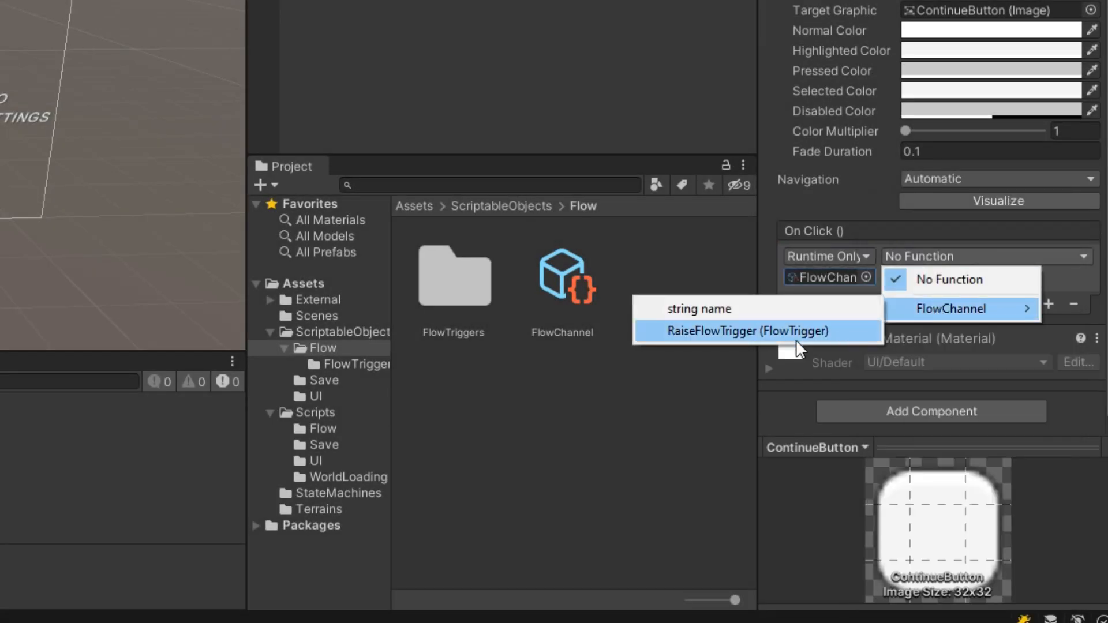
Step: Set ContinueButton On Click to FlowChannel.RaiseFlowTrigger with a new StartGameFlowTrigger asset
{"action": "left_click", "coordinate": [744, 331]}
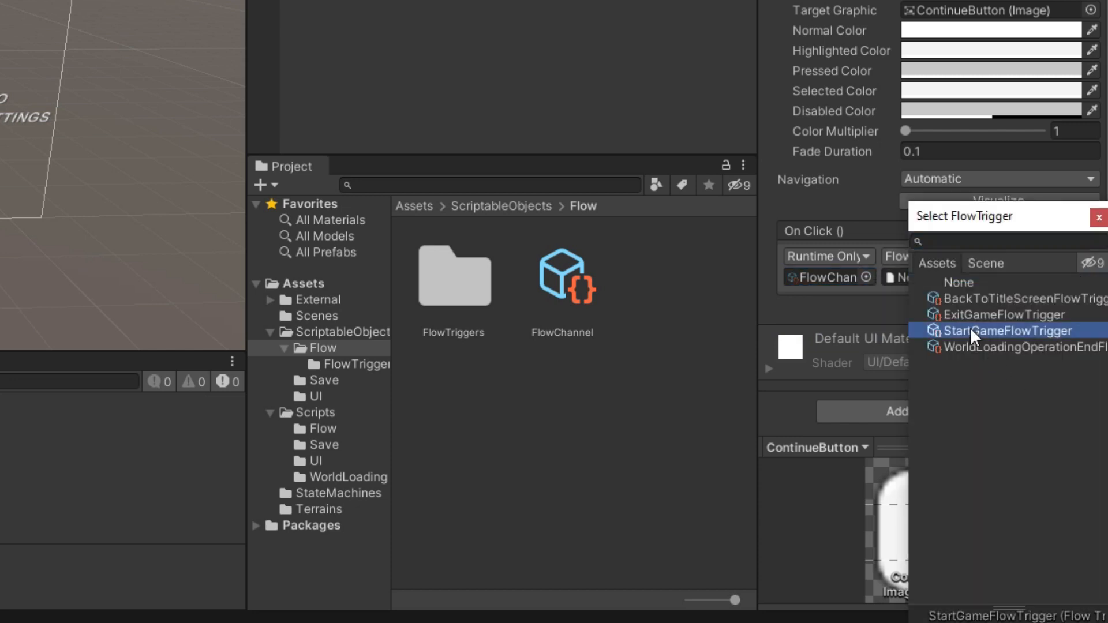
{"action": "left_click", "coordinate": [353, 612]}
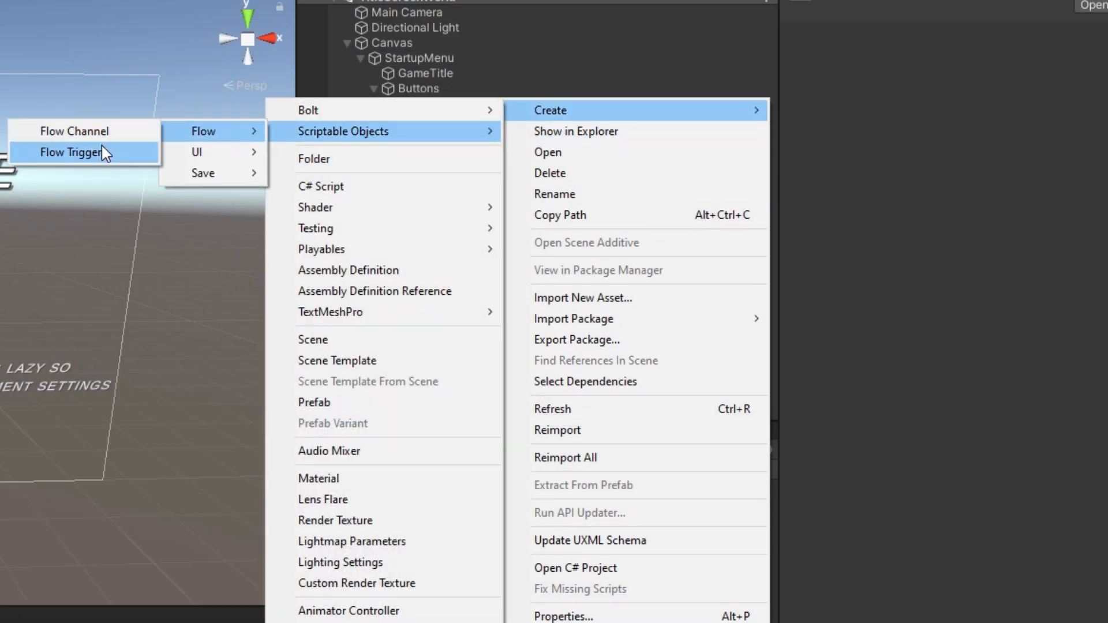
{"action": "left_click", "coordinate": [70, 151]}
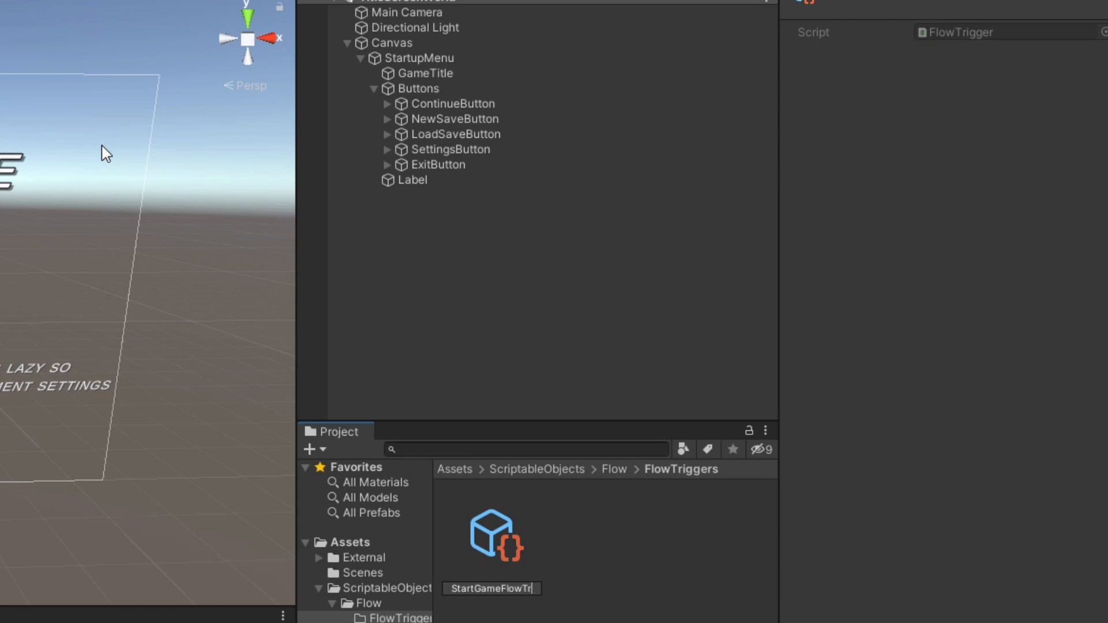
{"action": "type", "text": "flowchan"}
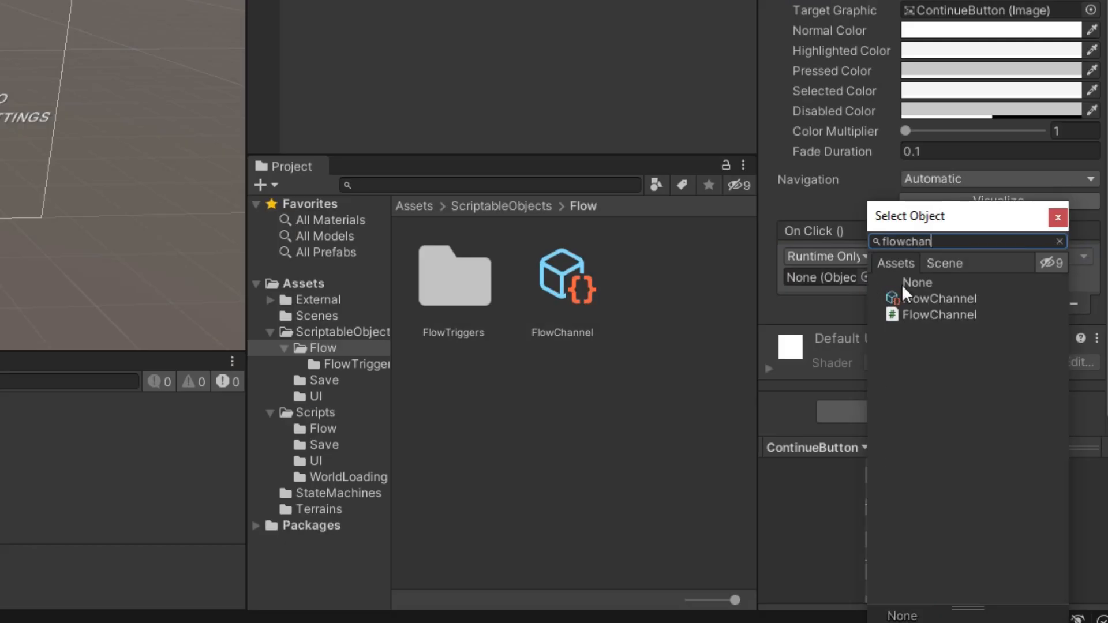
{"action": "left_click", "coordinate": [938, 299]}
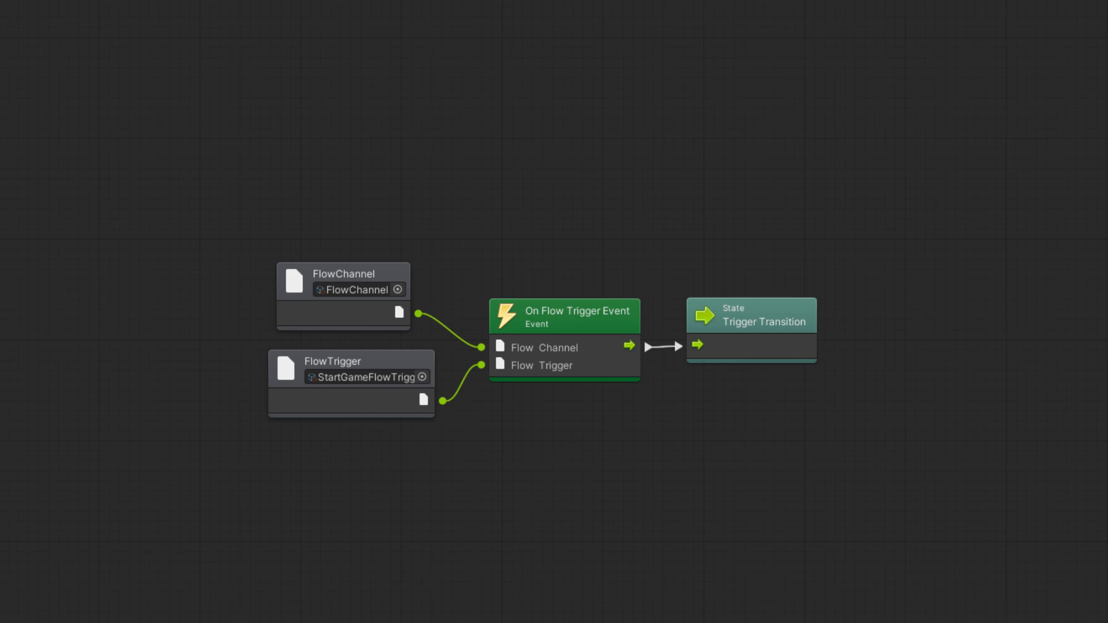
{"action": "left_click", "coordinate": [354, 612]}
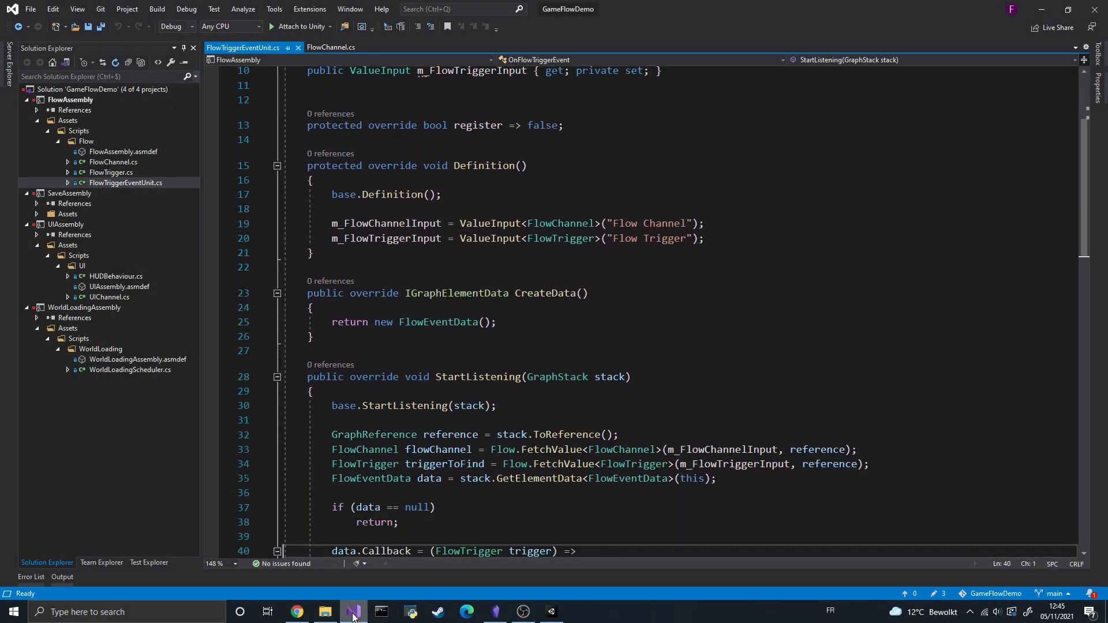
{"action": "scroll", "scroll_direction": "down", "scroll_amount": 3}
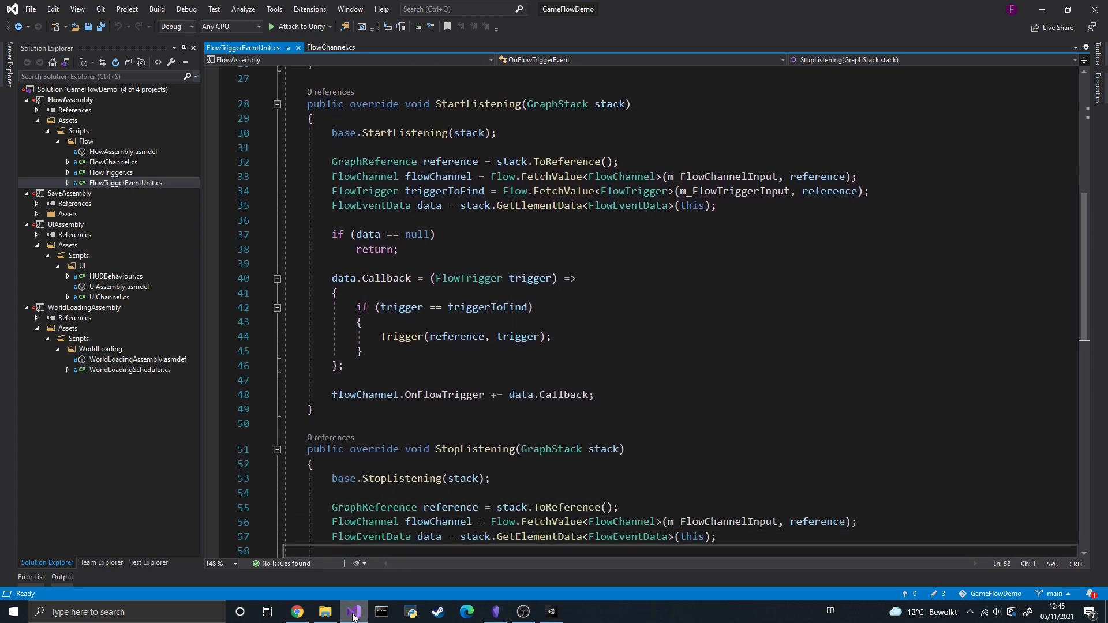
{"action": "left_click", "coordinate": [296, 611]}
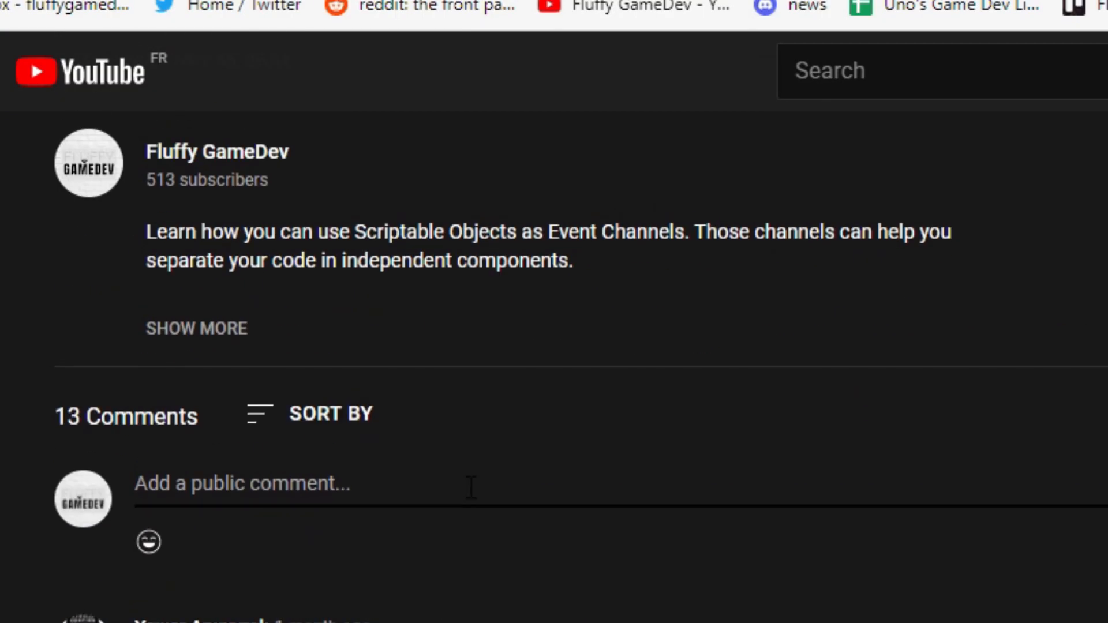
Step: Draft the comment 'Could you please do a tutorial on Bolt units ? Please, pl'
{"action": "type", "text": "Could you please do a tutorial"}
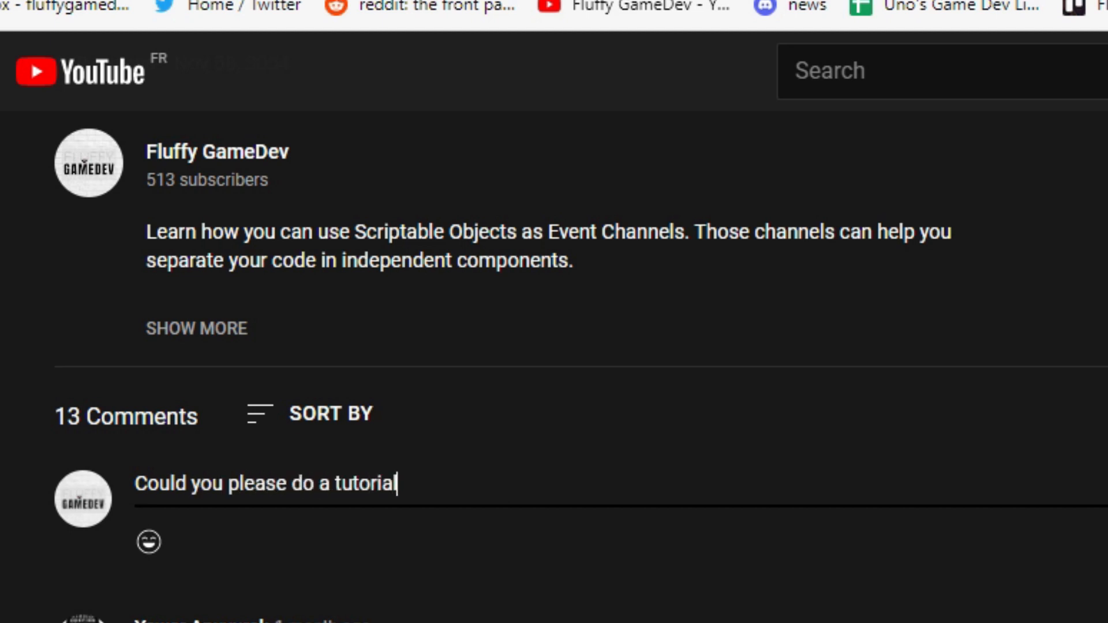
{"action": "type", "text": "on Bolt units ? Please, pl"}
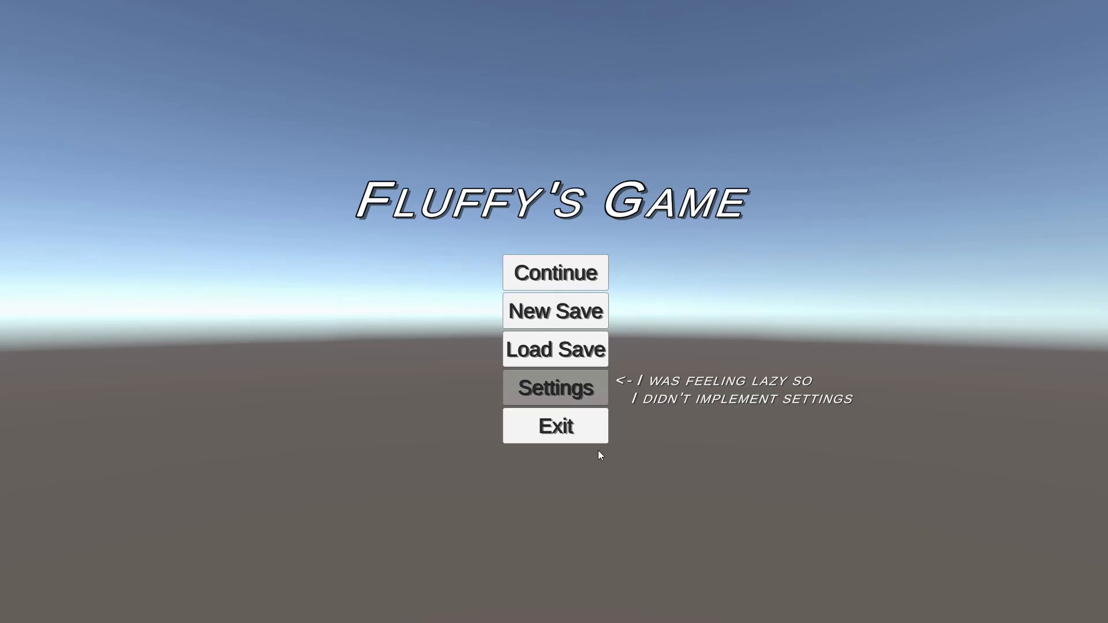
{"action": "left_click", "coordinate": [555, 271]}
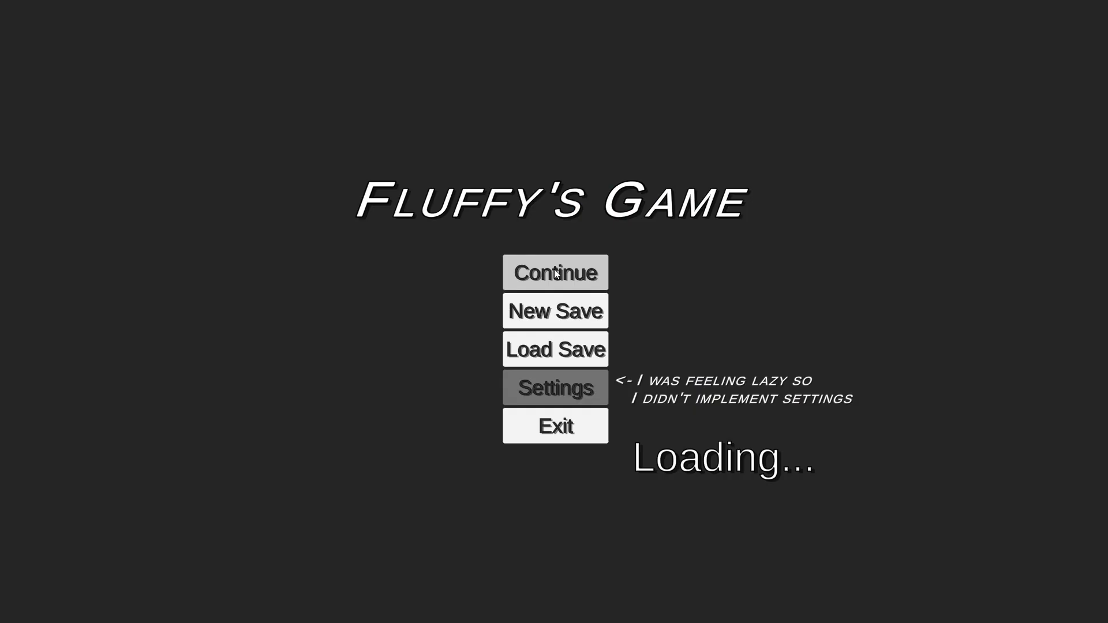
{"action": "left_click", "coordinate": [555, 273]}
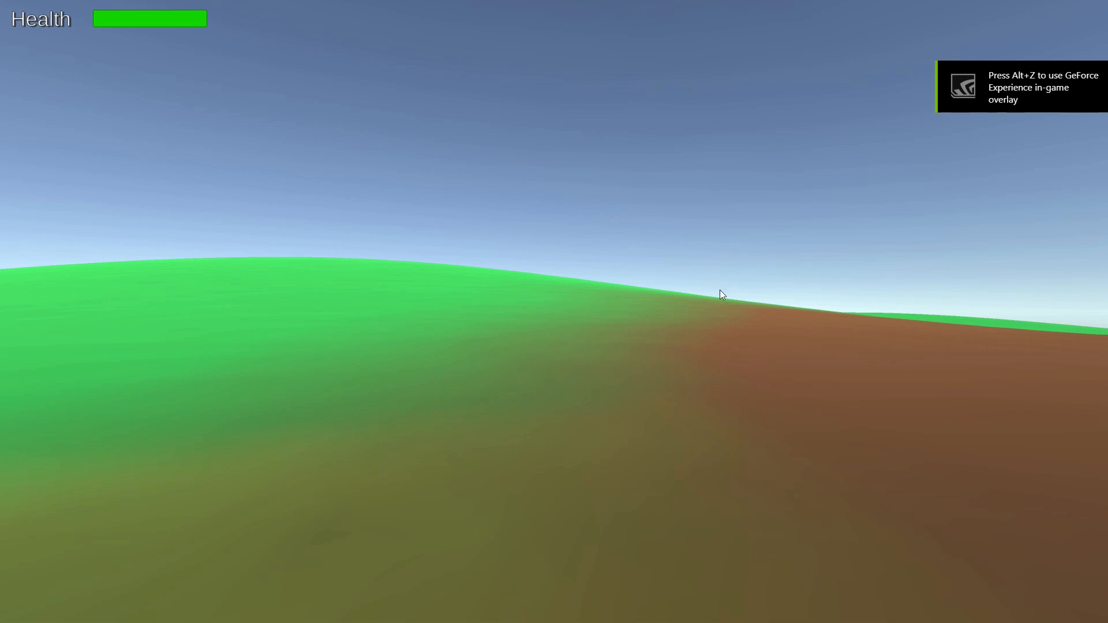
{"action": "mouse_move", "coordinate": [752, 495]}
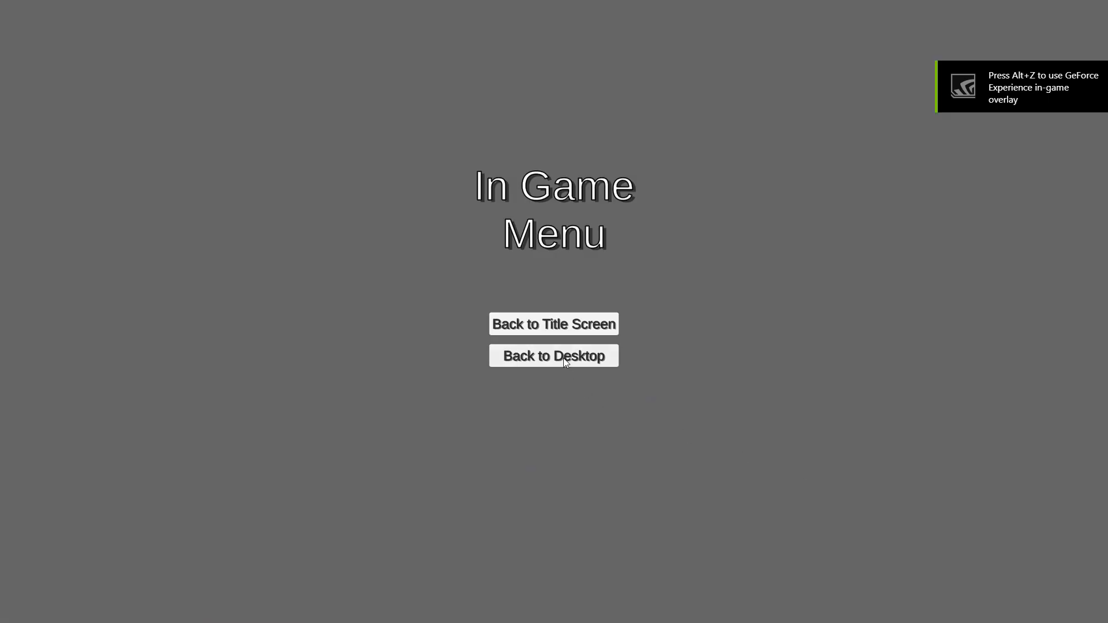
{"action": "left_click", "coordinate": [553, 323]}
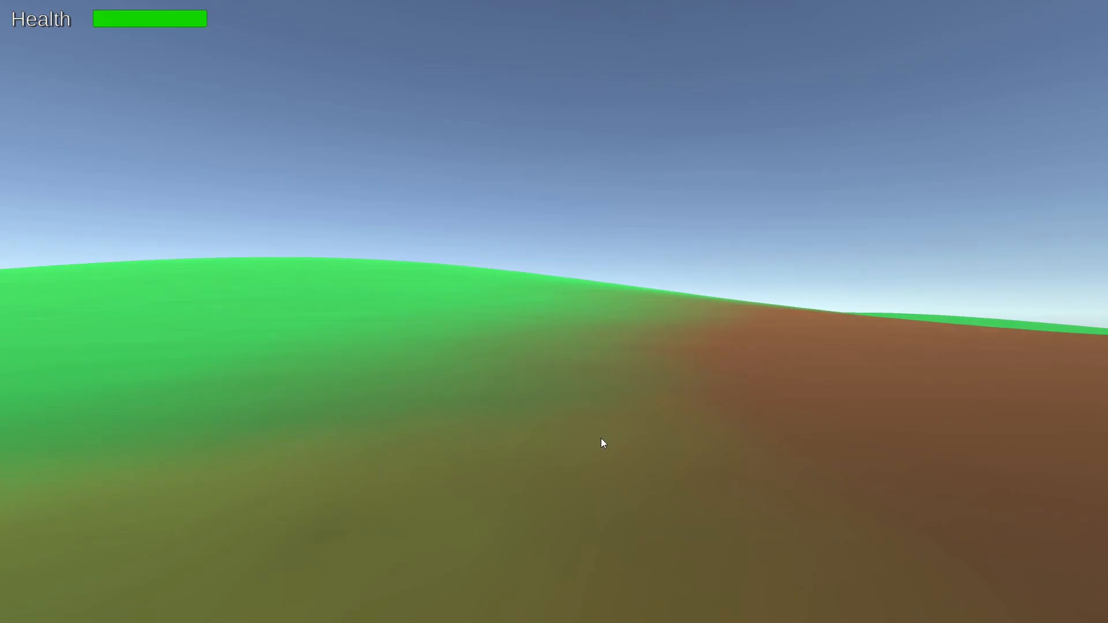
{"action": "key", "text": "Escape"}
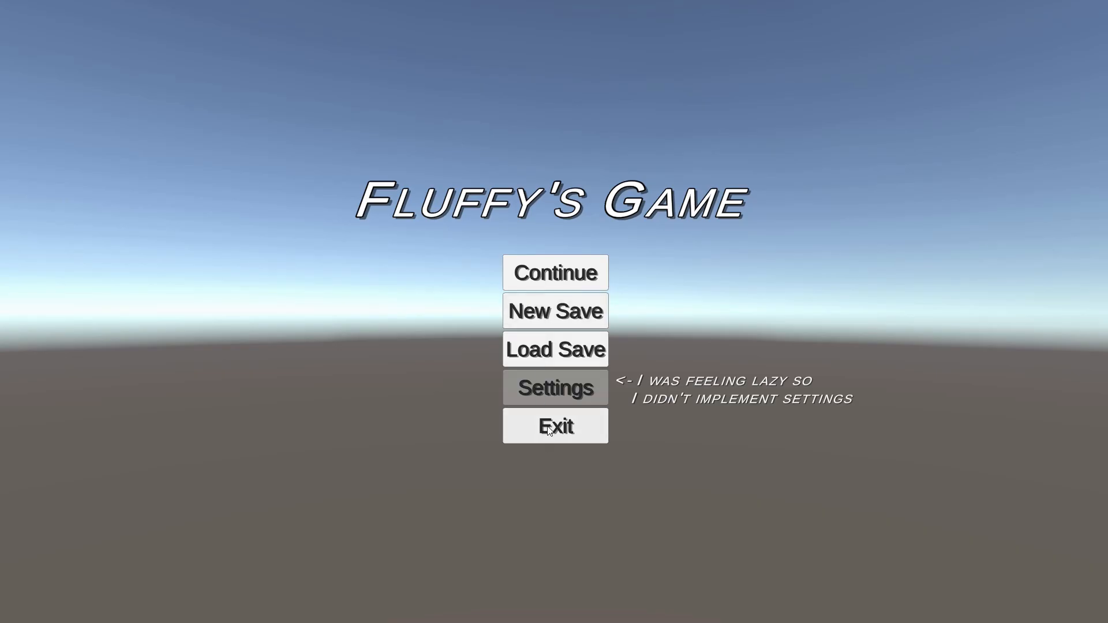
{"action": "mouse_move", "coordinate": [555, 272]}
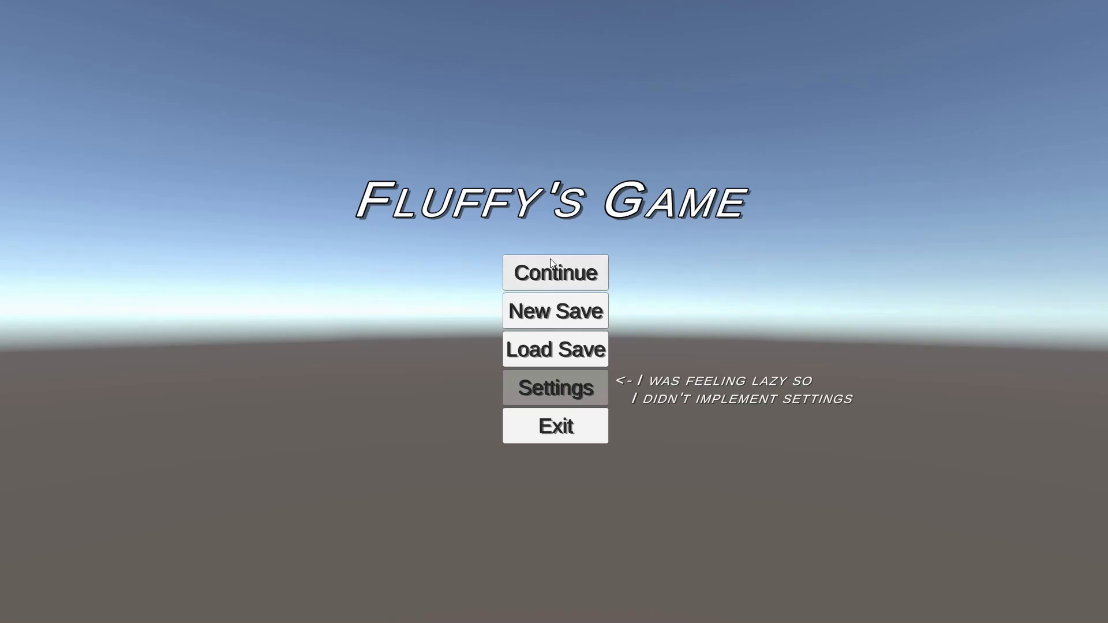
{"action": "left_click", "coordinate": [554, 272]}
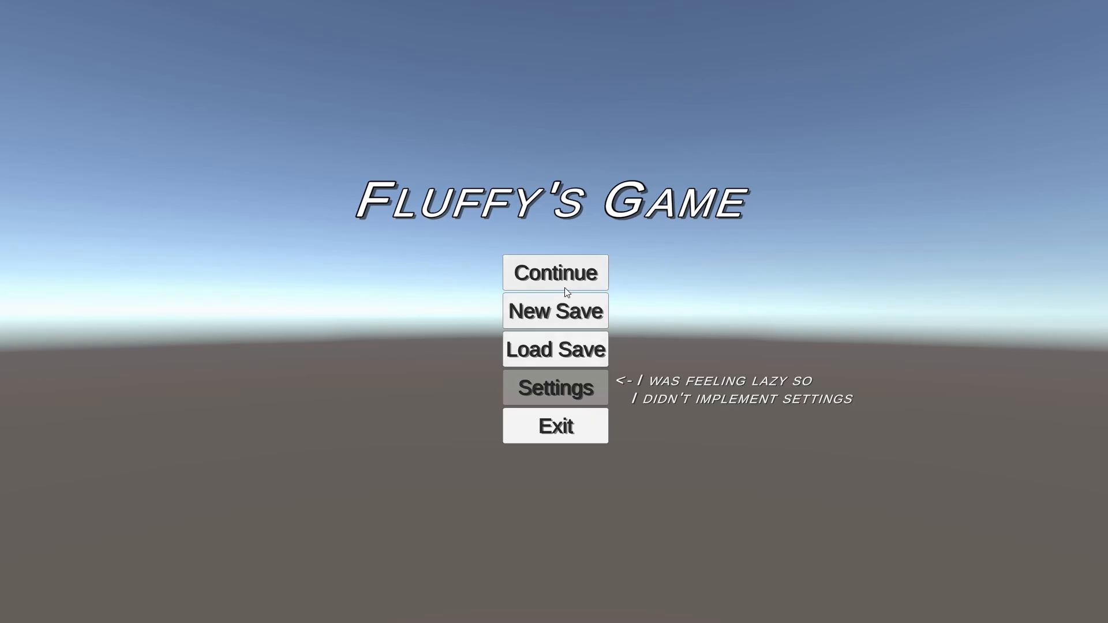
{"action": "left_click", "coordinate": [555, 273]}
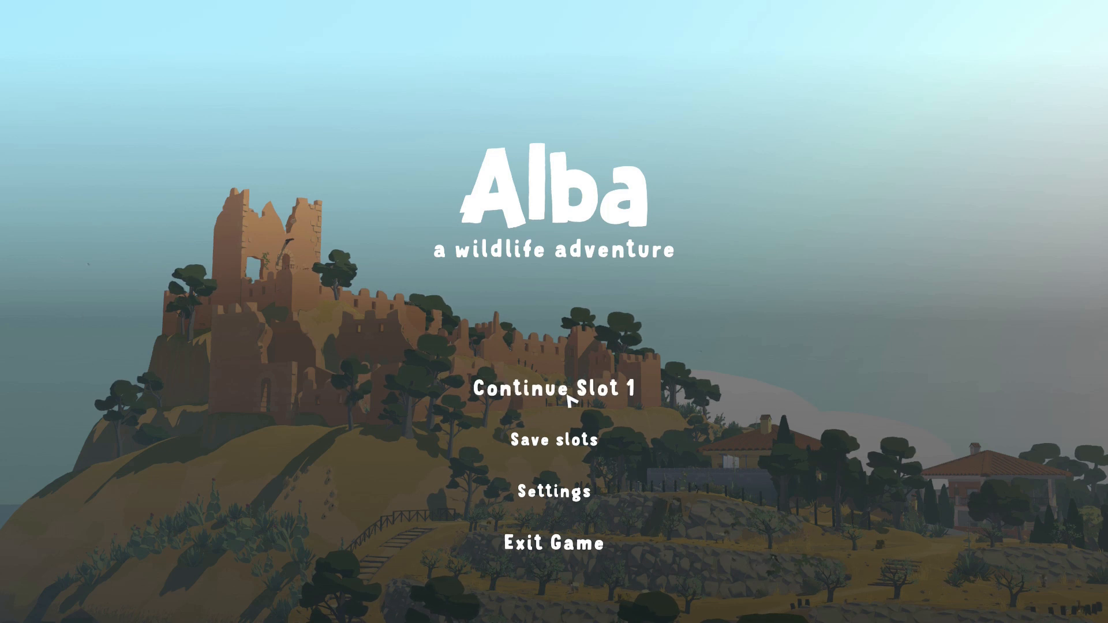
{"action": "left_click", "coordinate": [558, 393]}
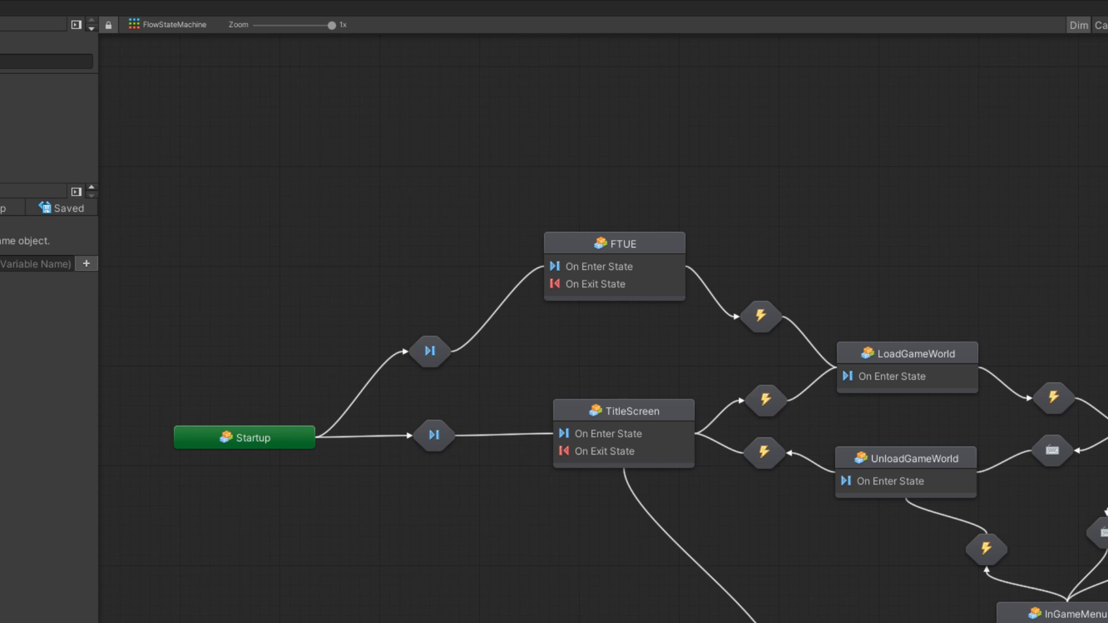
{"action": "left_click", "coordinate": [614, 243]}
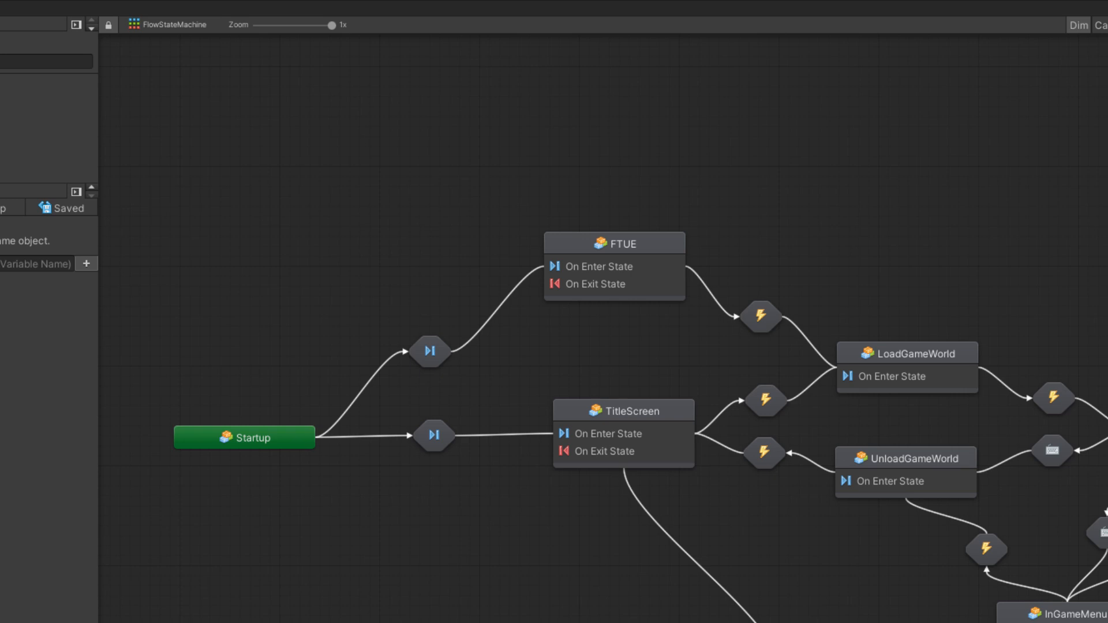
{"action": "left_click", "coordinate": [622, 410]}
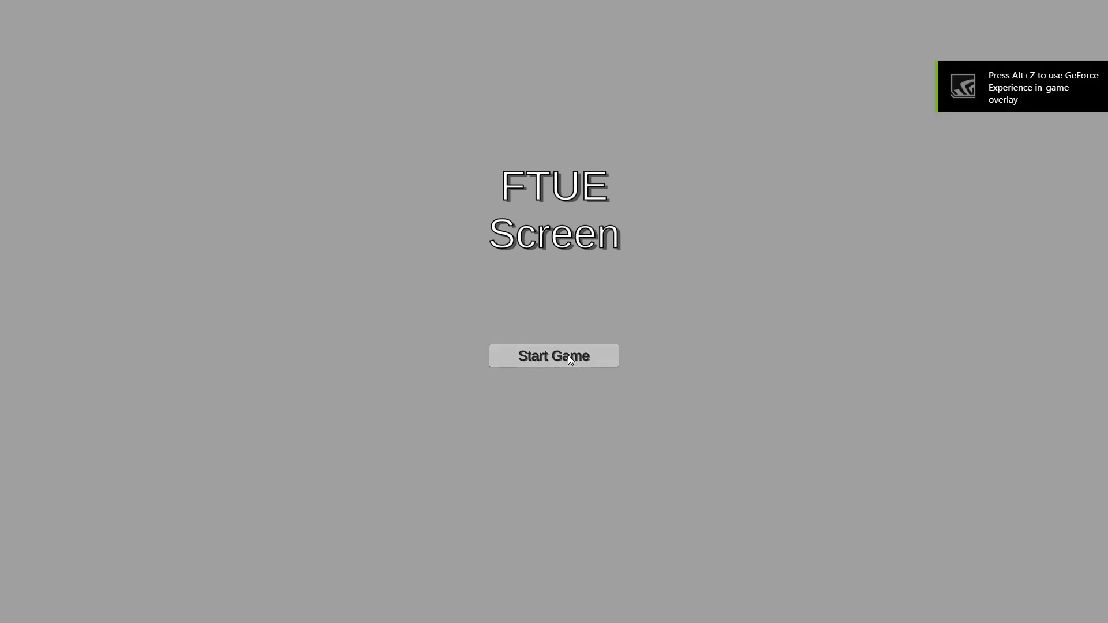
Step: Start the game from the FTUE screen and move the character forward with W
{"action": "left_click", "coordinate": [554, 356]}
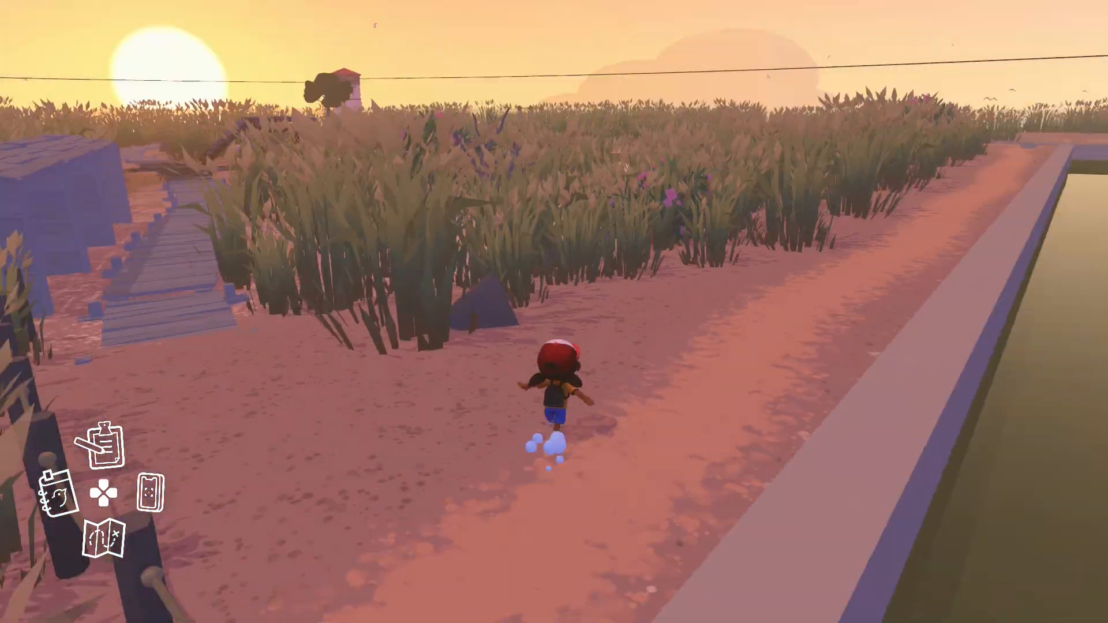
{"action": "key", "text": "w"}
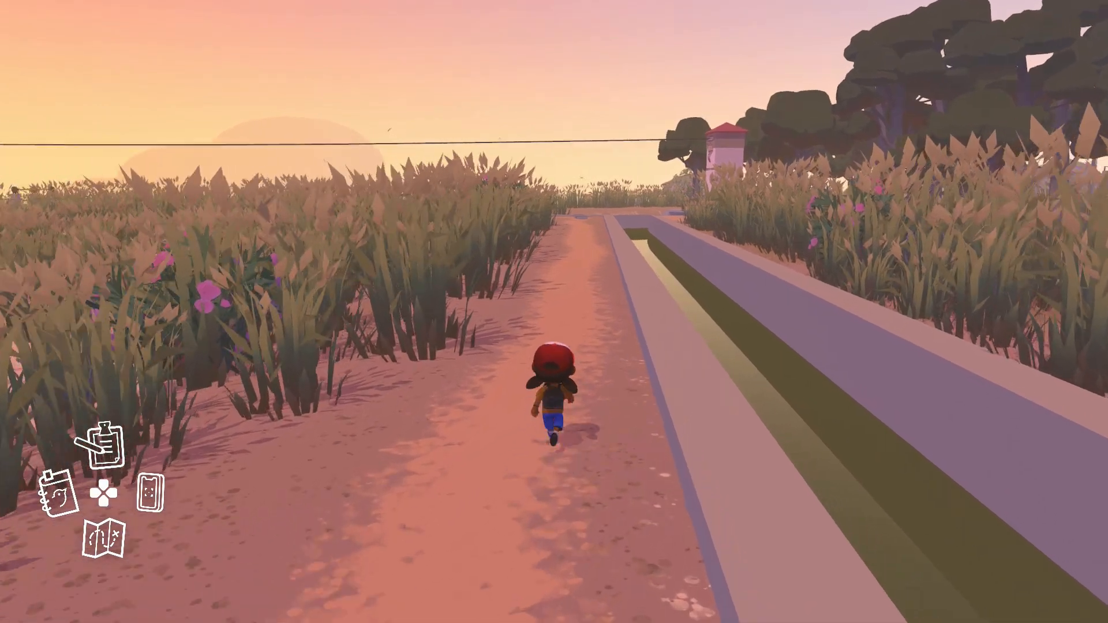